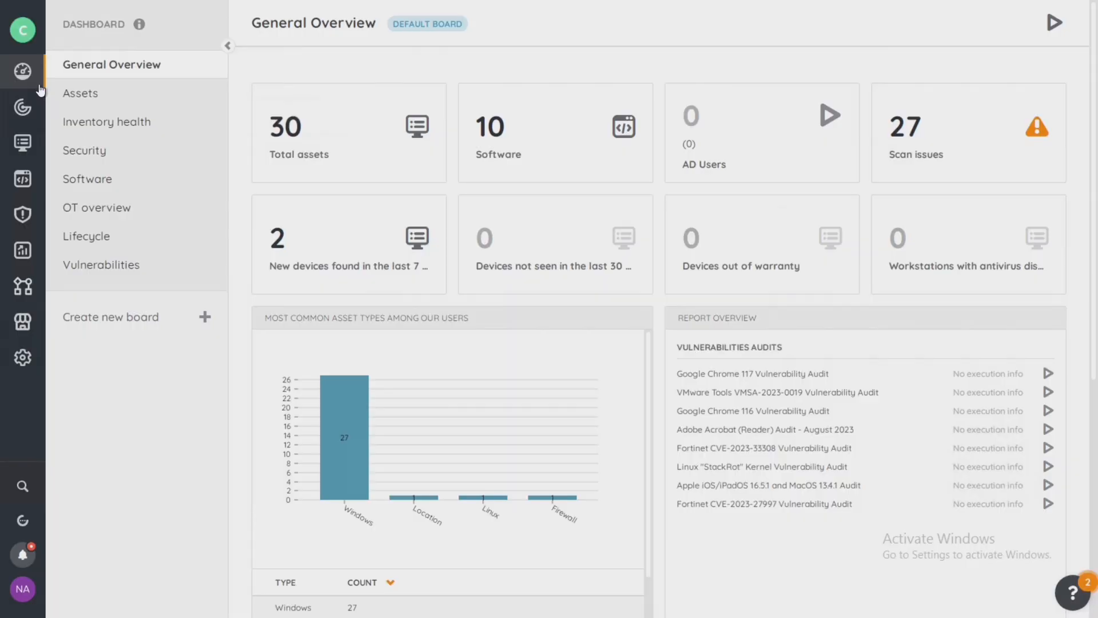
mouse_move(22, 108)
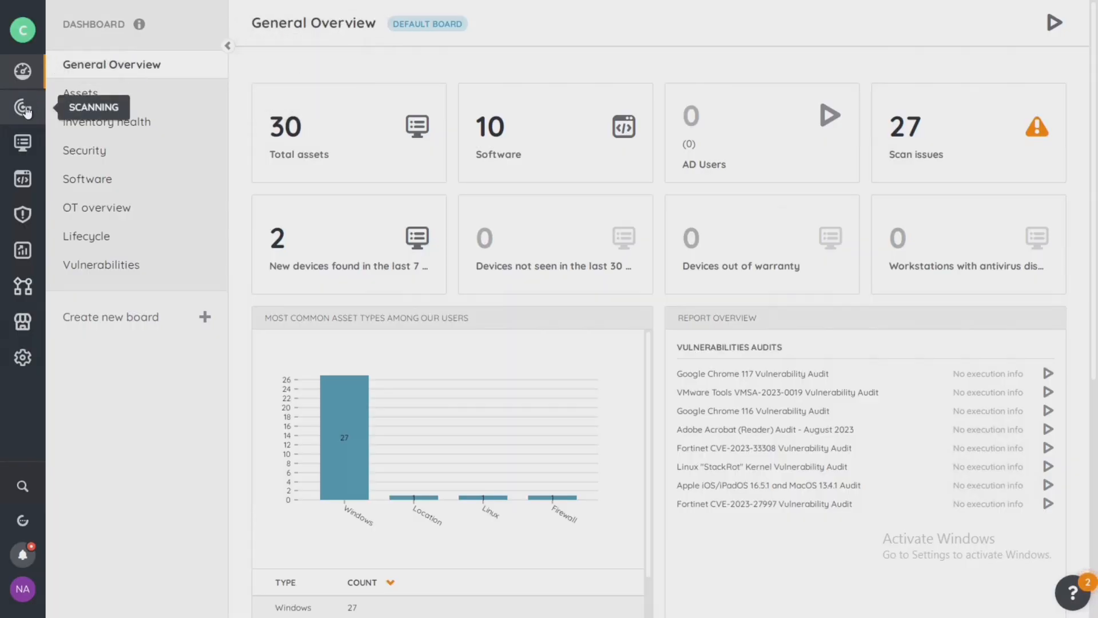
Step: Go from the dashboard to Scanning > Targets in the left sidebar
left_click(23, 109)
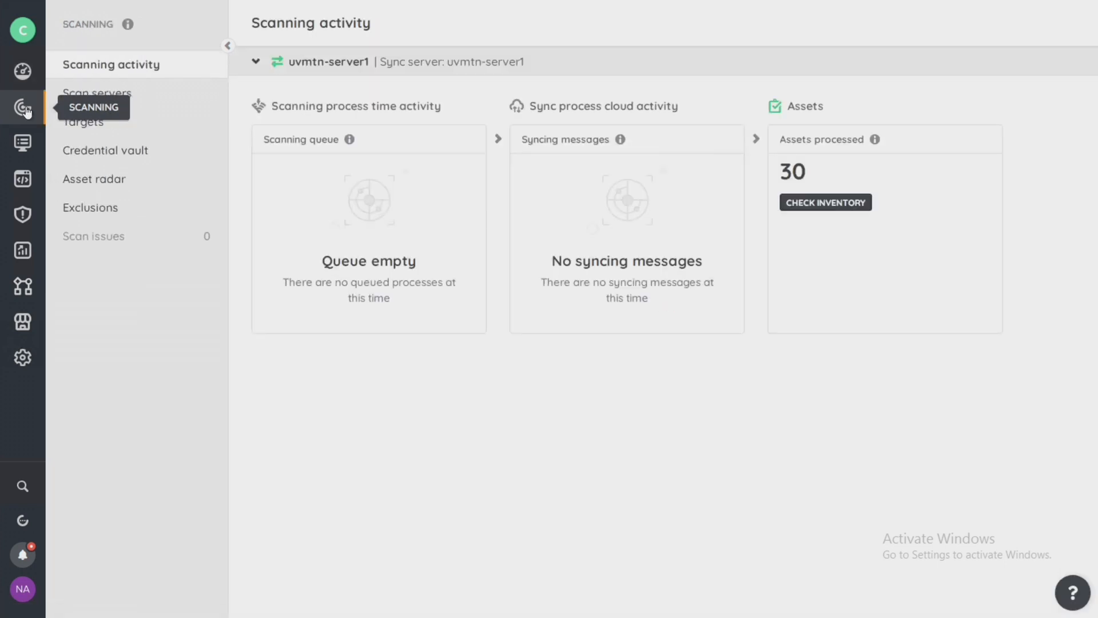
left_click(83, 121)
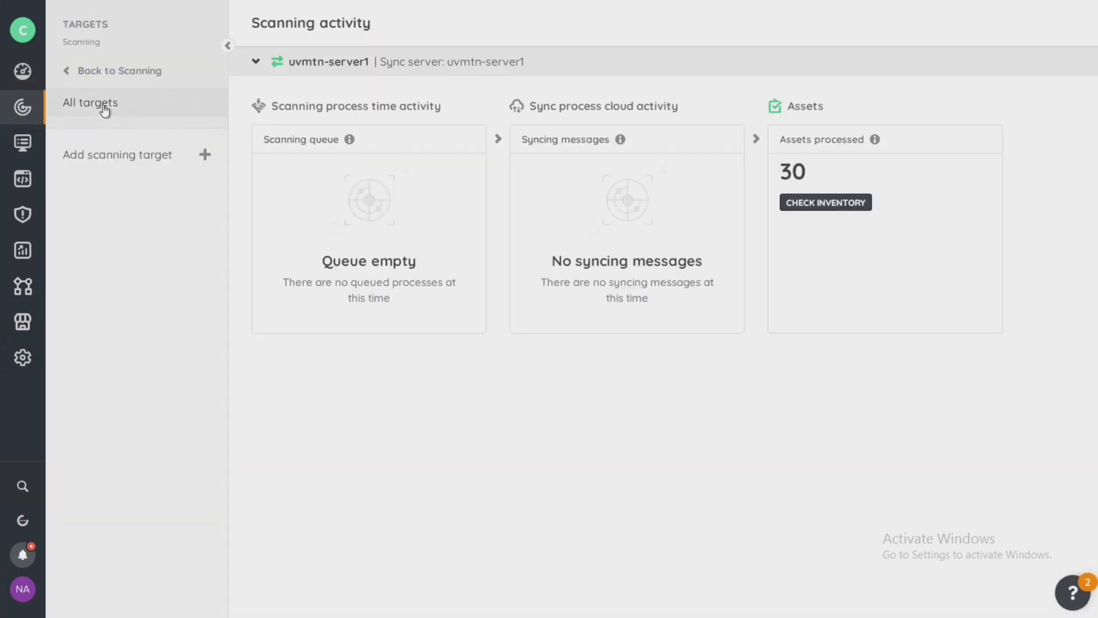
Step: Show All targets, listing the four existing uvmtn-server1 scanning targets
left_click(90, 103)
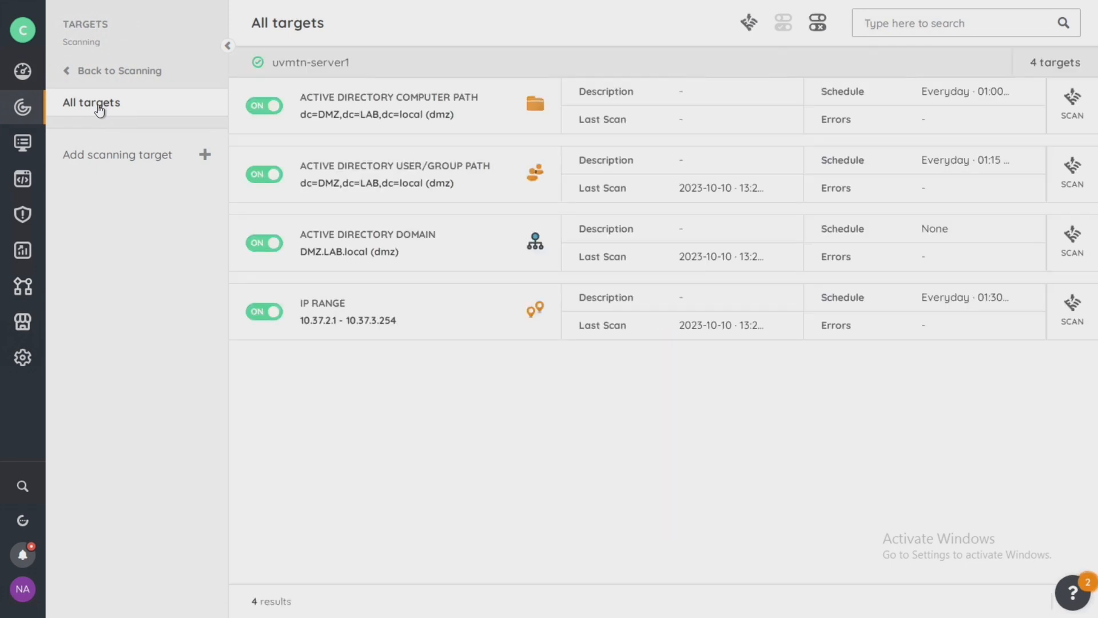
mouse_move(216, 332)
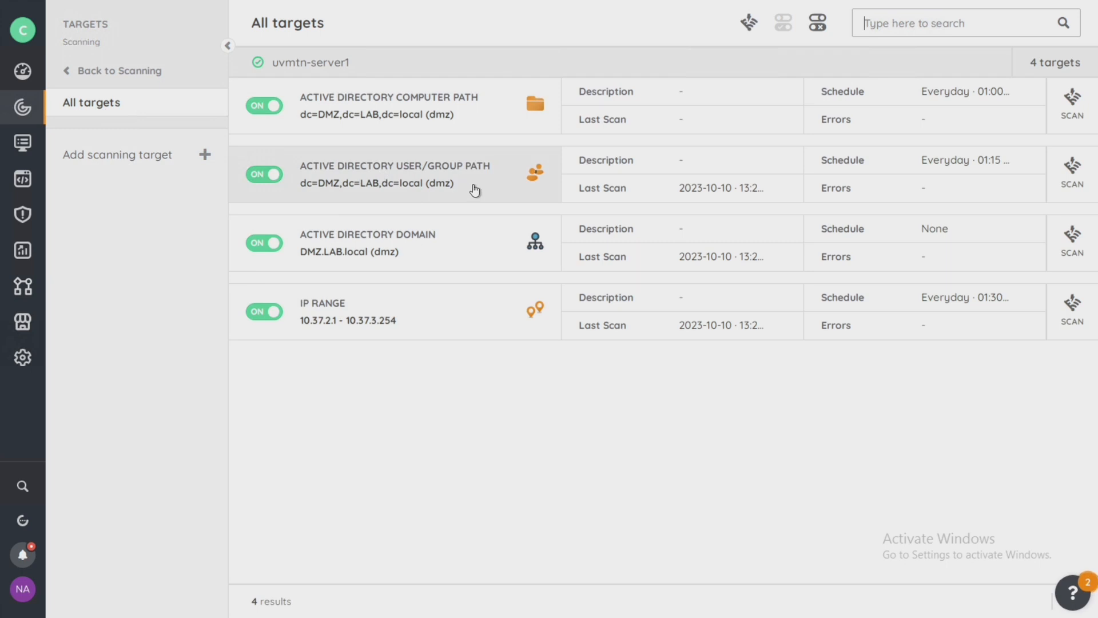
mouse_move(462, 242)
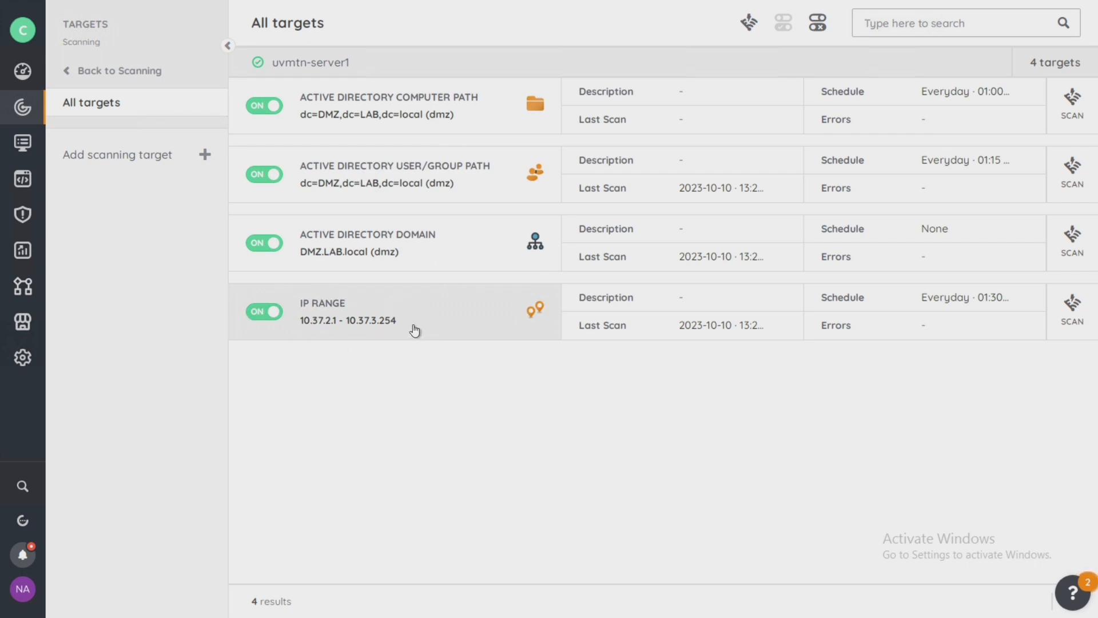
mouse_move(399, 330)
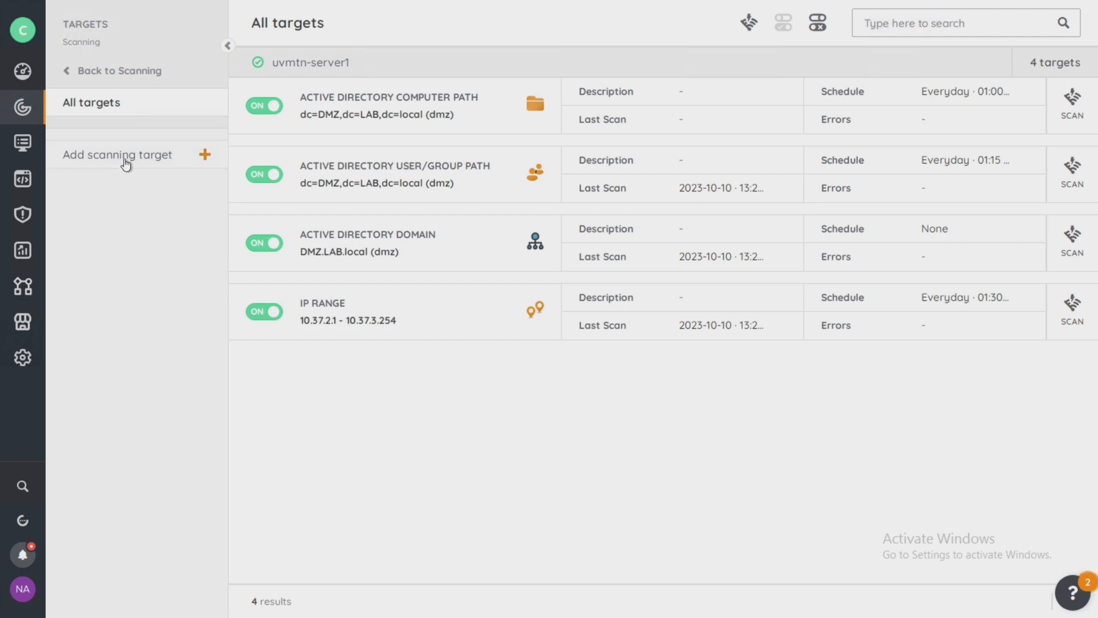
Step: Add a new IP Range scanning target with scan server uvmtn-server1
left_click(116, 155)
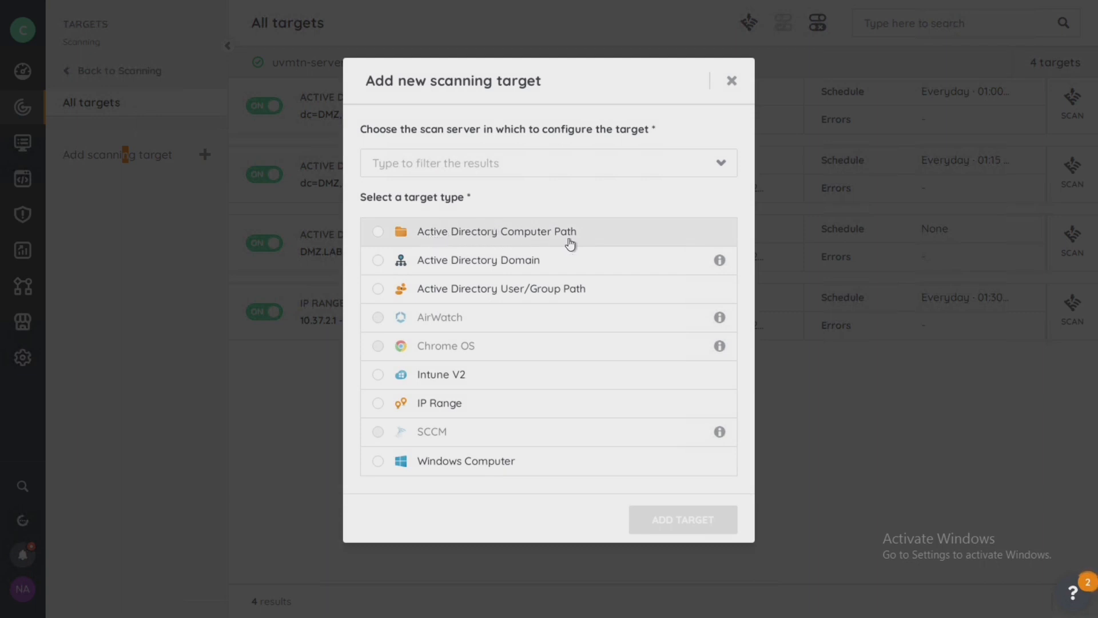
mouse_move(526, 275)
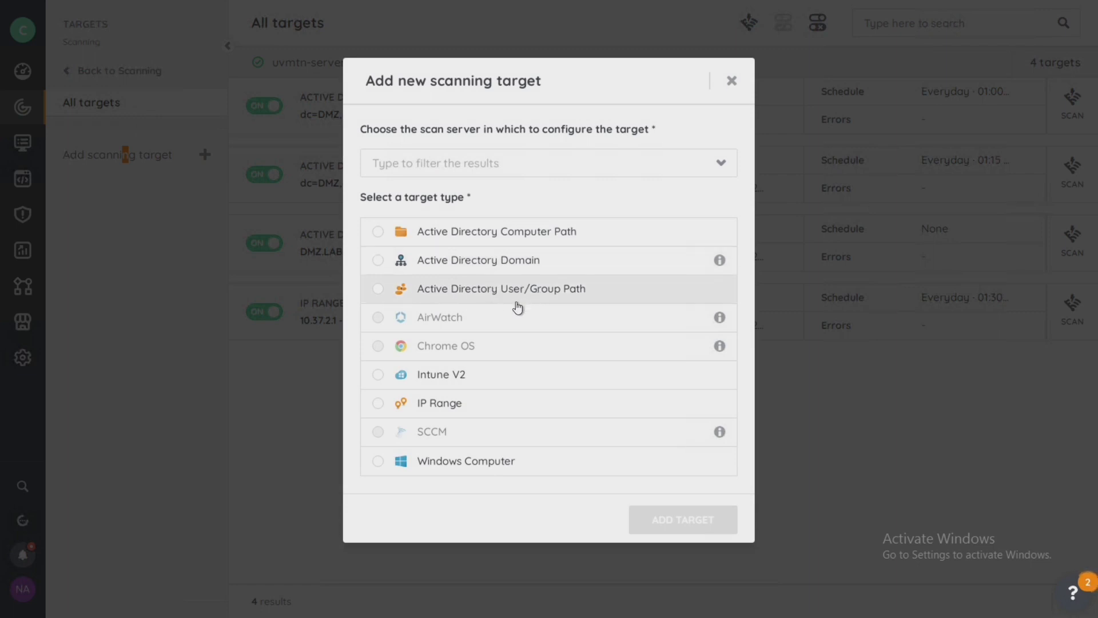
mouse_move(461, 405)
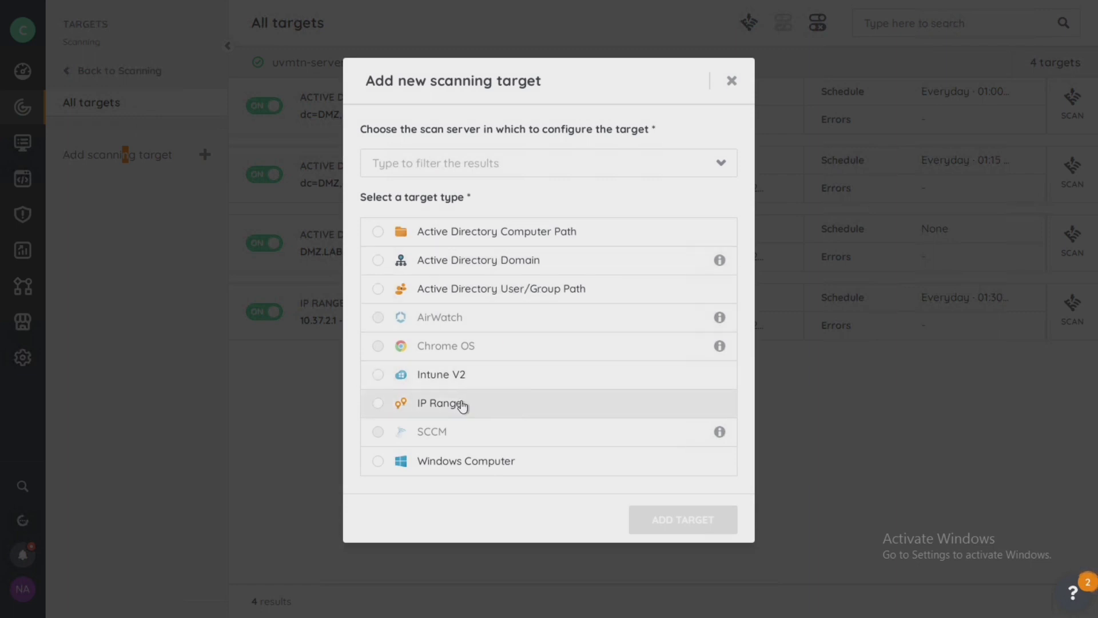
mouse_move(480, 465)
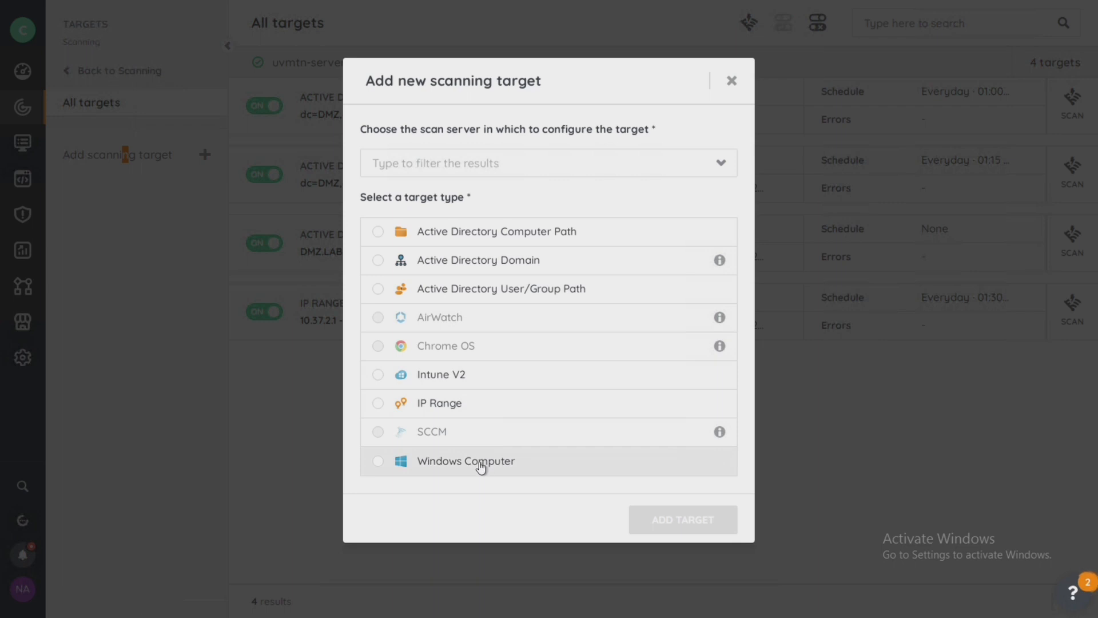
mouse_move(409, 407)
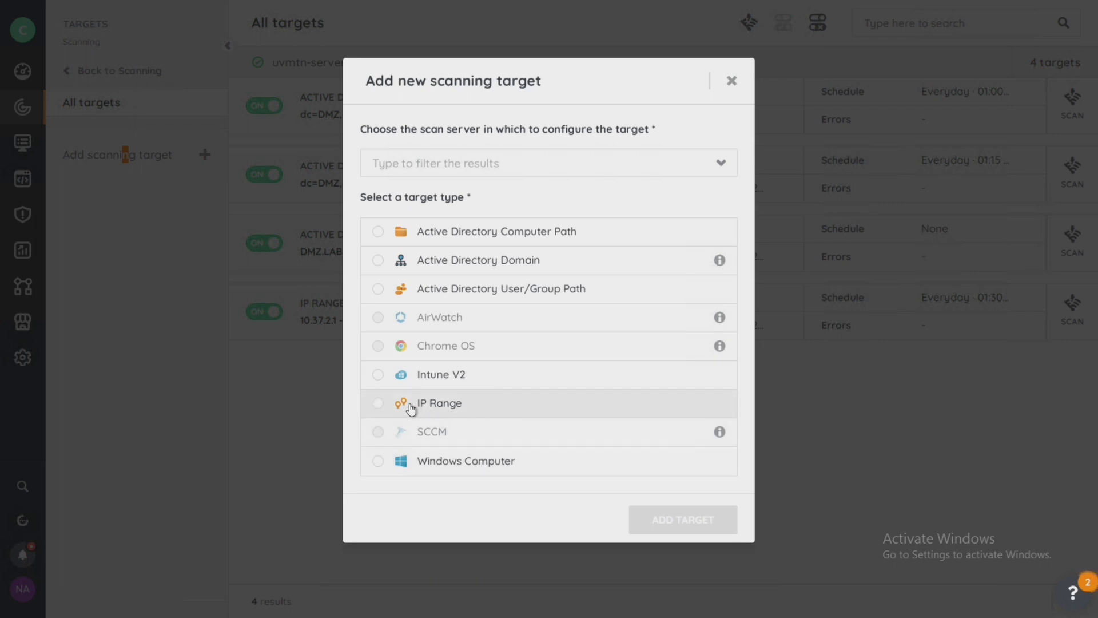
mouse_move(443, 415)
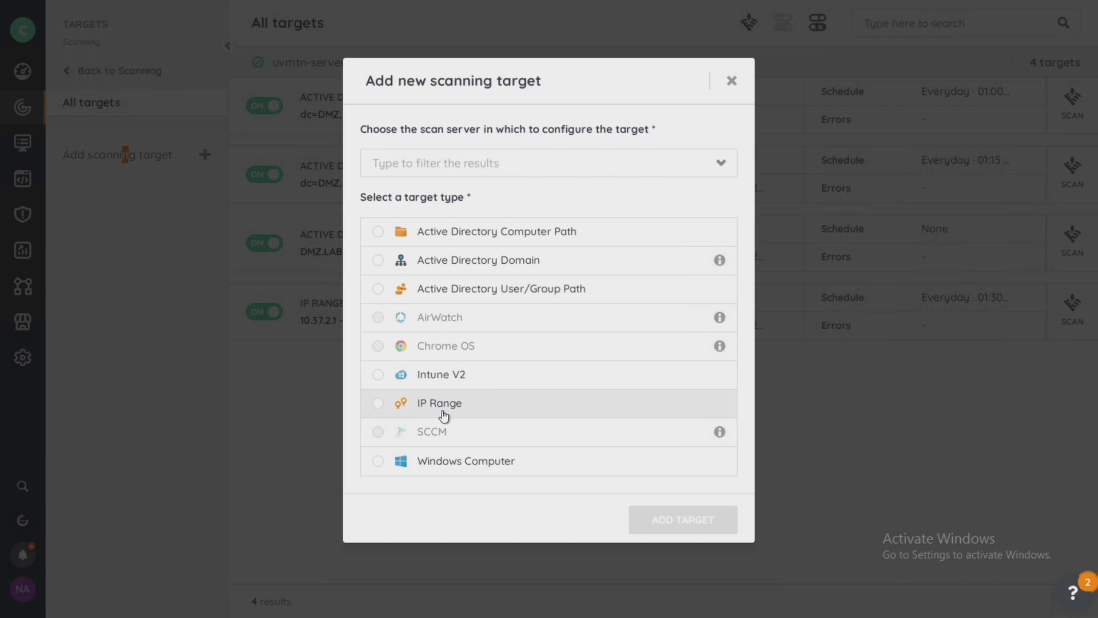
left_click(378, 403)
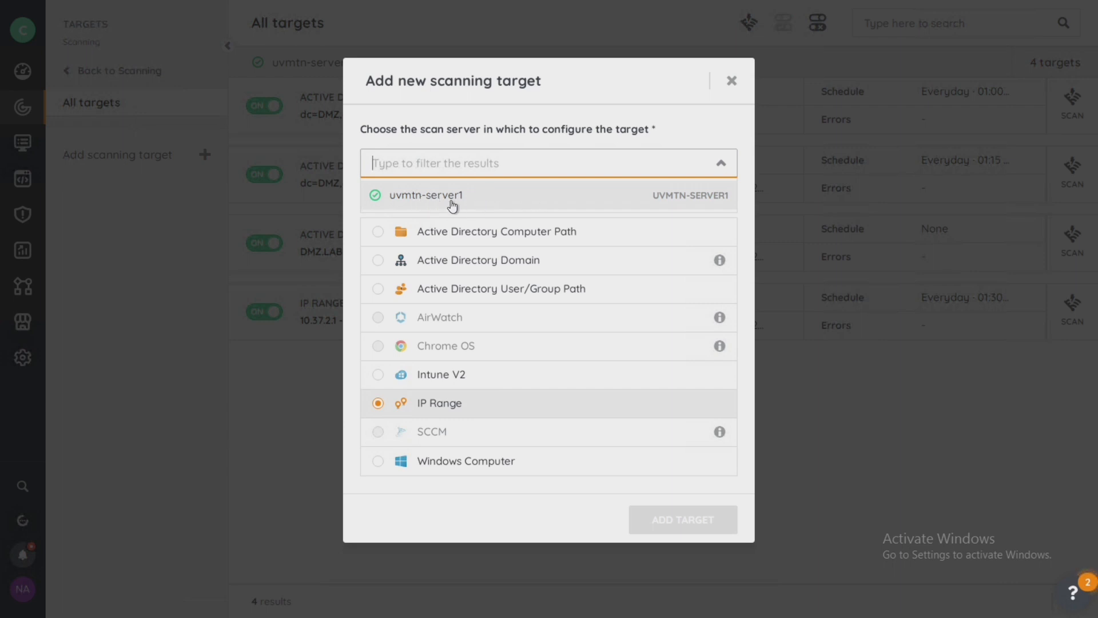
left_click(425, 194)
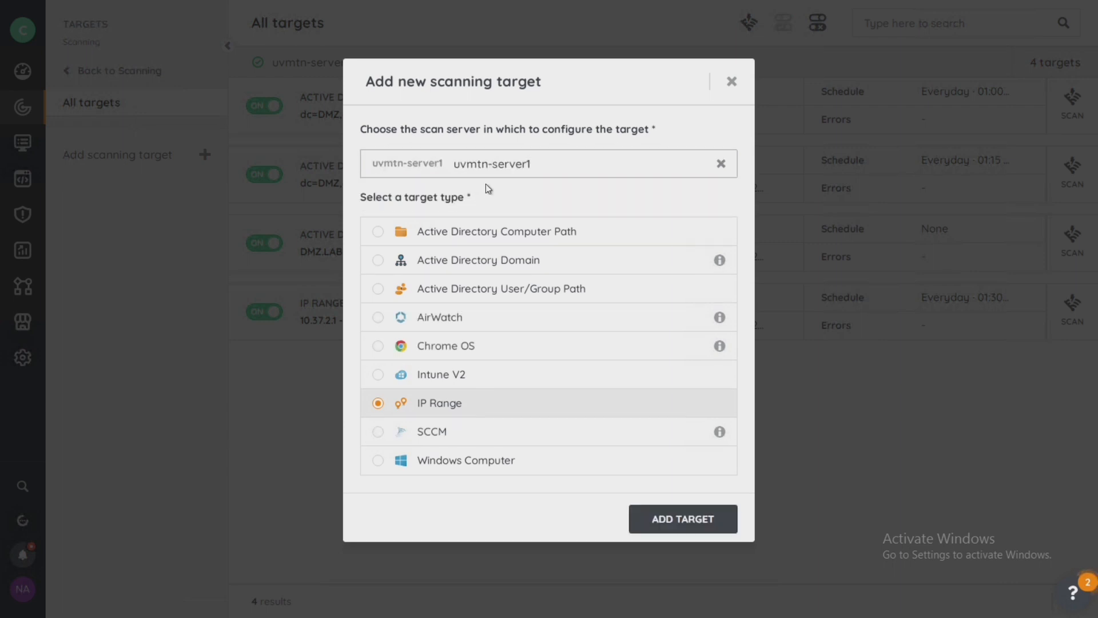
left_click(682, 519)
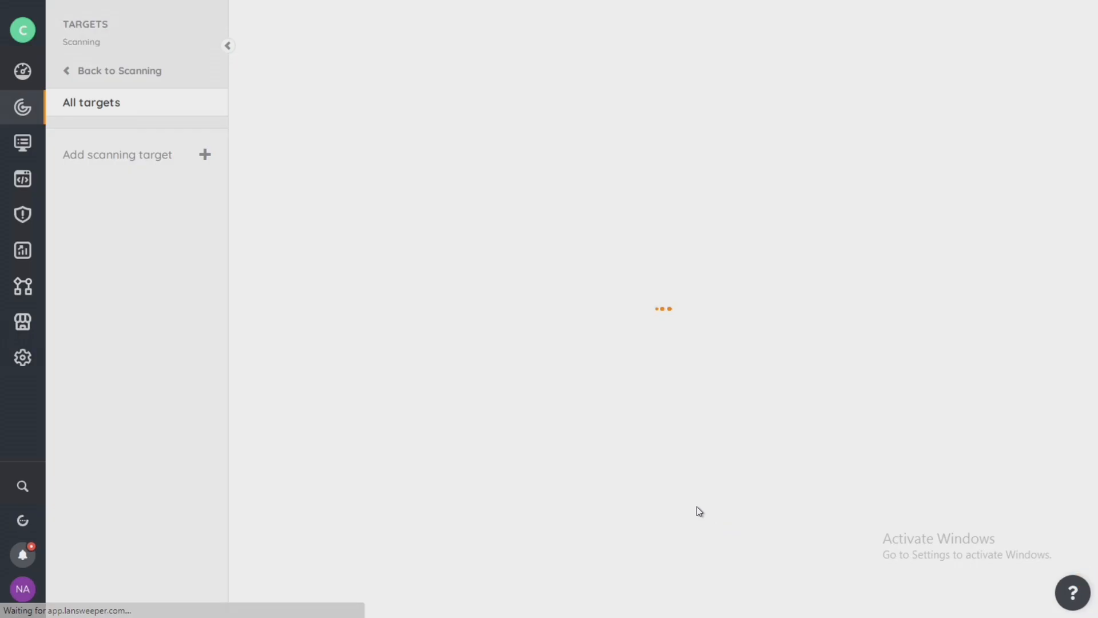
Step: Enter IP range 10.40.0.1 to 10.40.0.30 and description 'Fab lab'
left_click(117, 155)
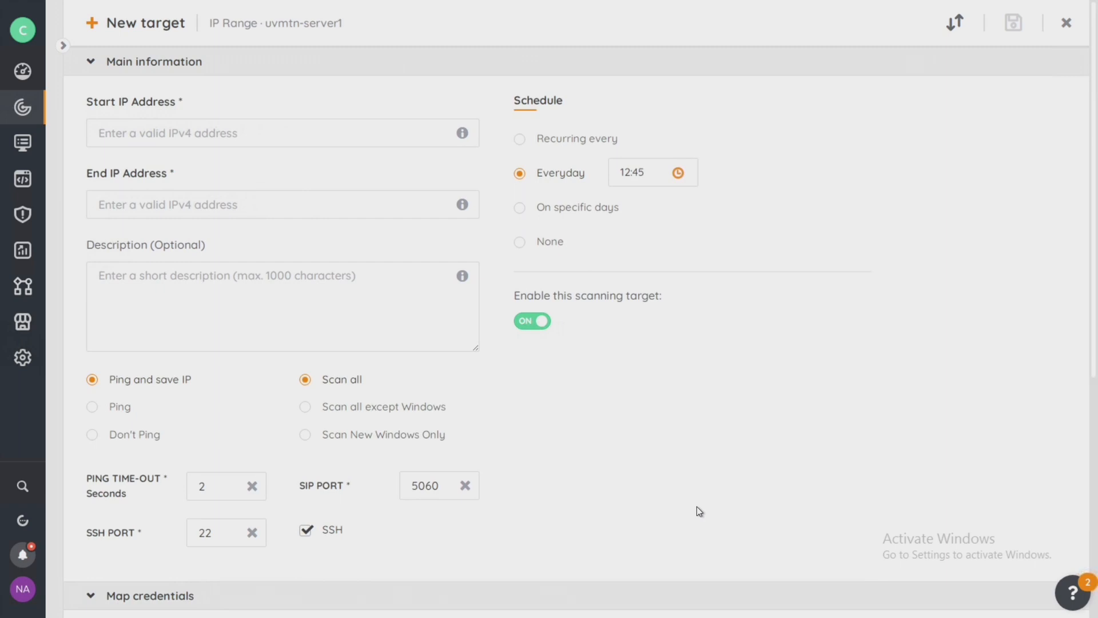
left_click(224, 132)
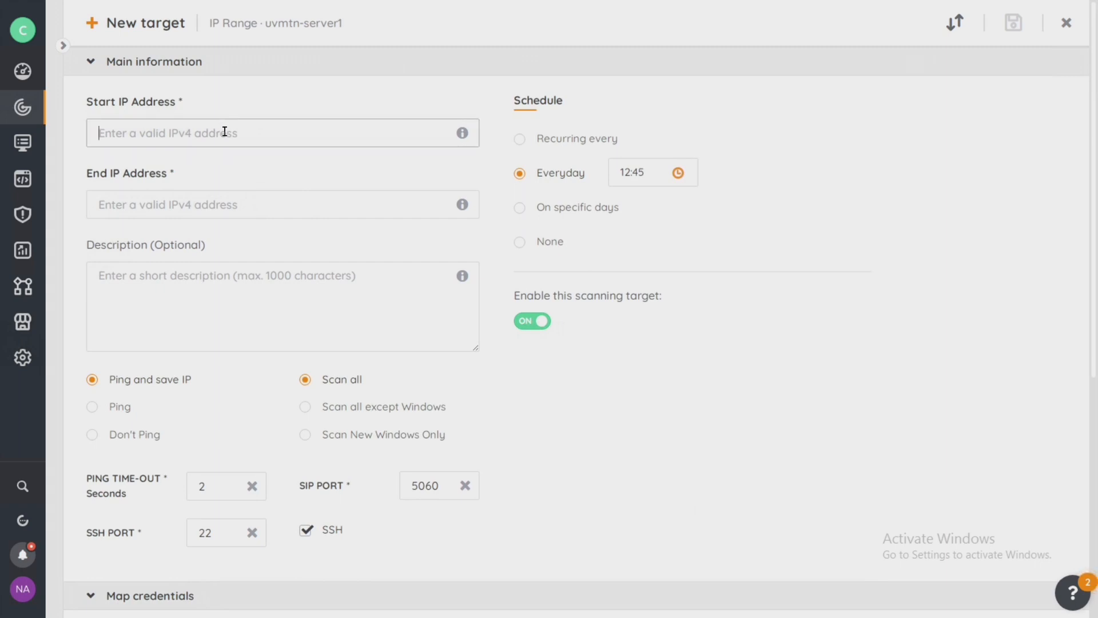
type("10.40.0.")
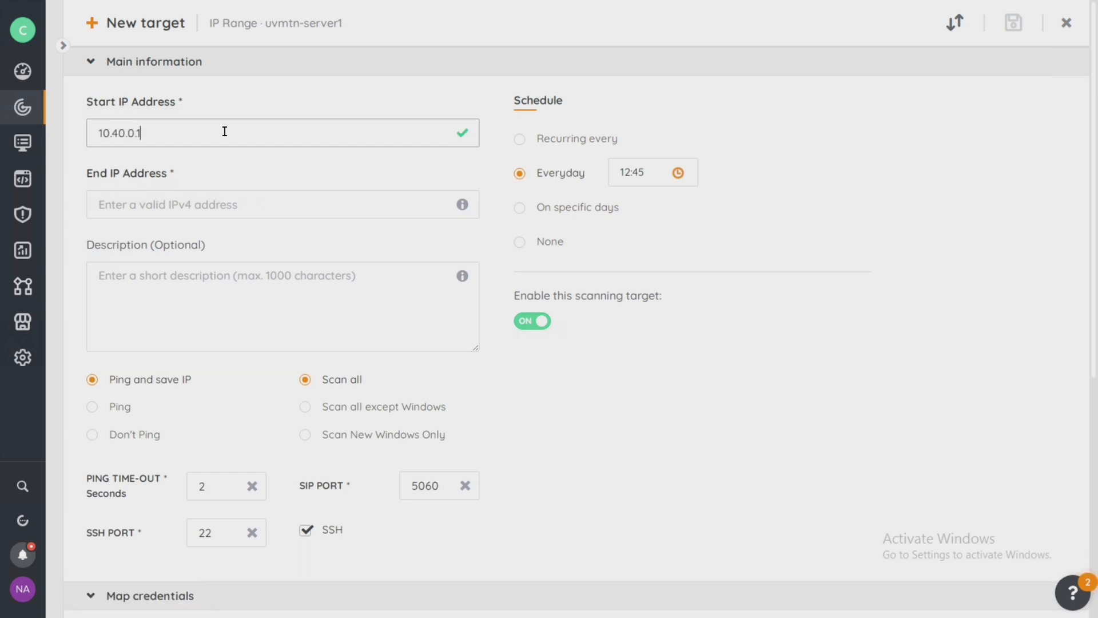
type("10.40.0.30")
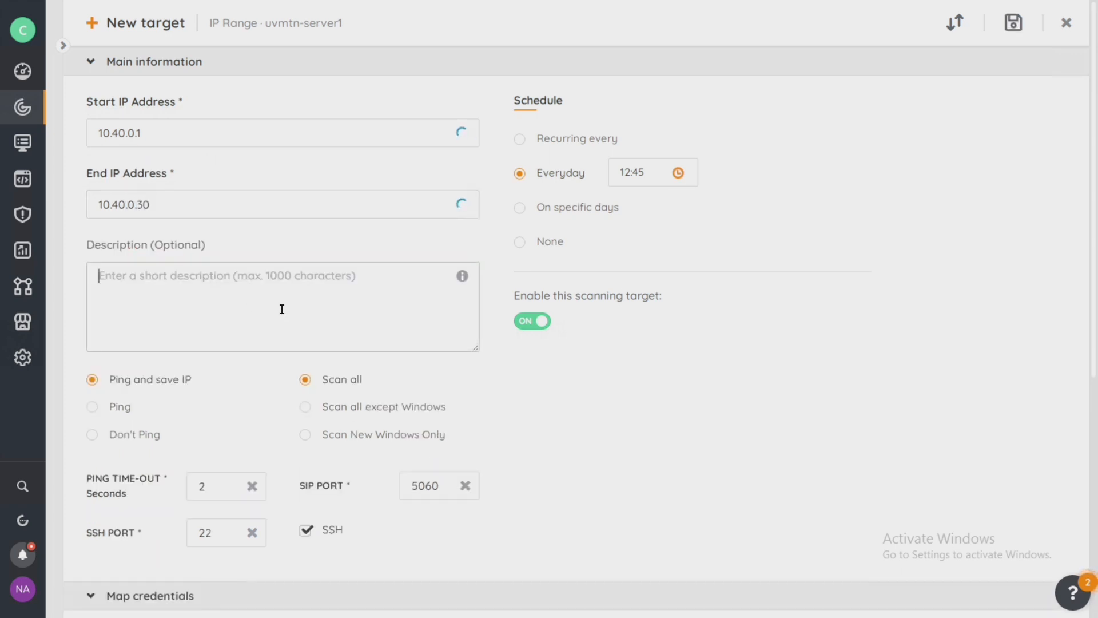
mouse_move(283, 307)
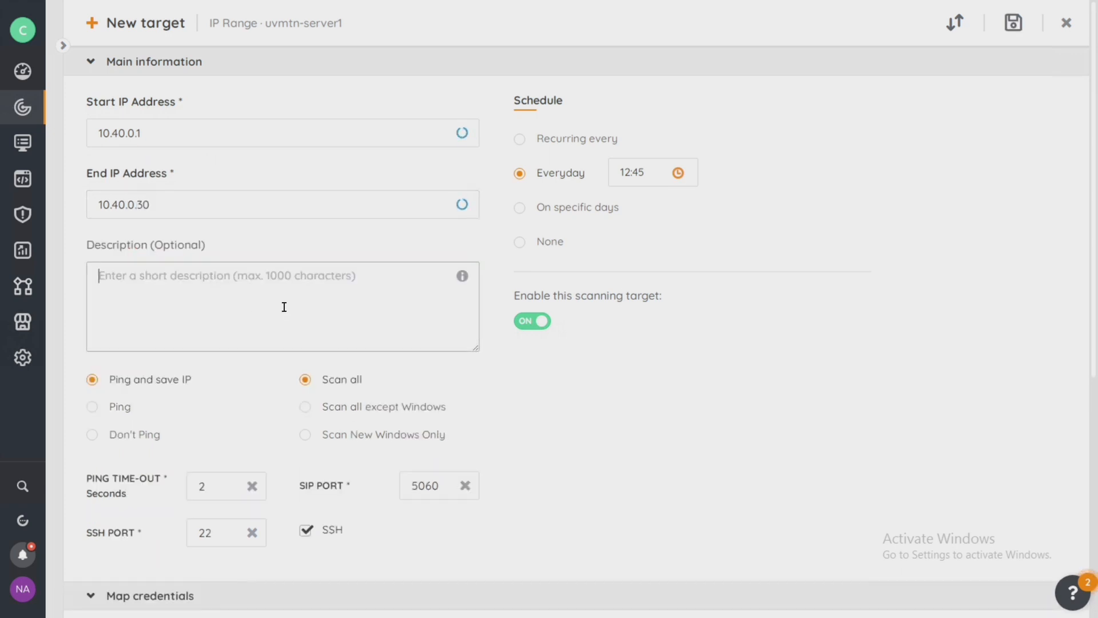
type("Fab lab")
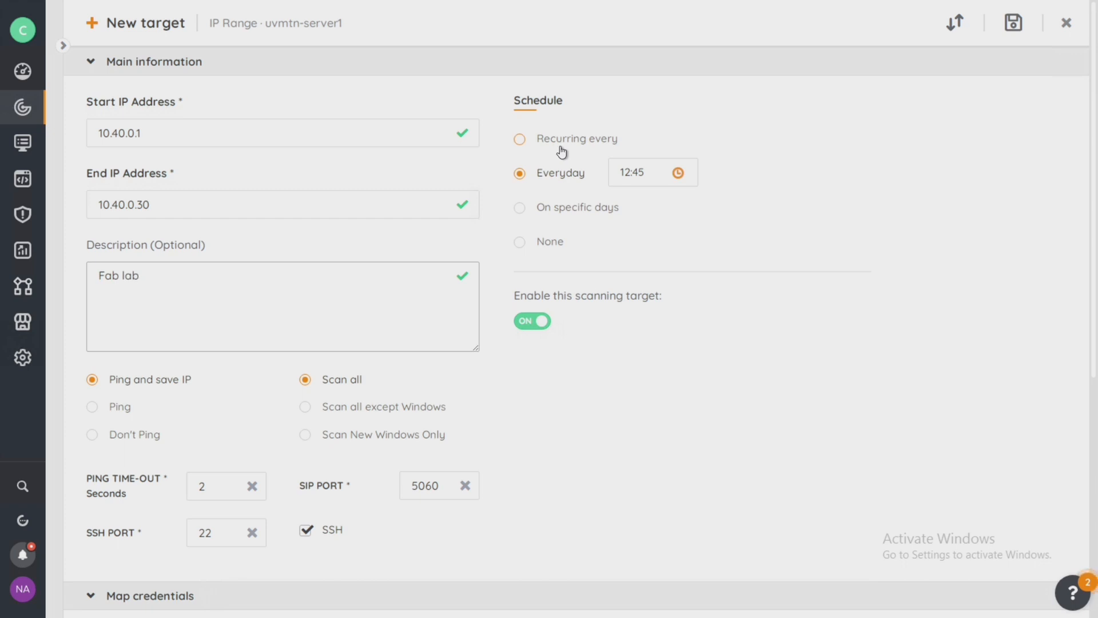
Step: Try recurring, everyday at 12:45 and specific days, then set the schedule to None
left_click(519, 138)
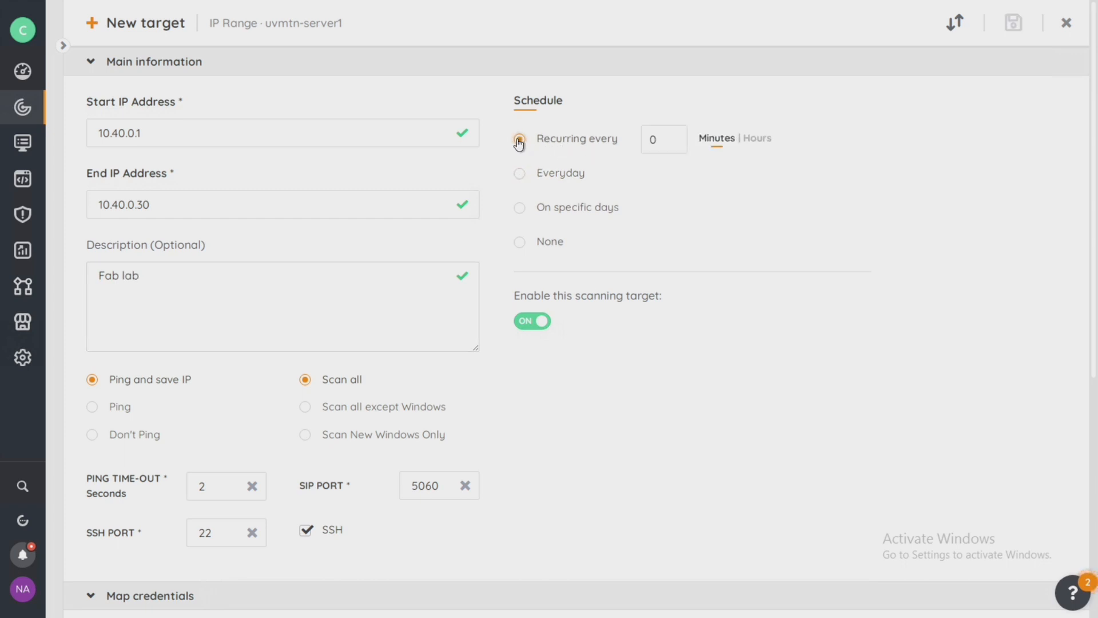
left_click(519, 139)
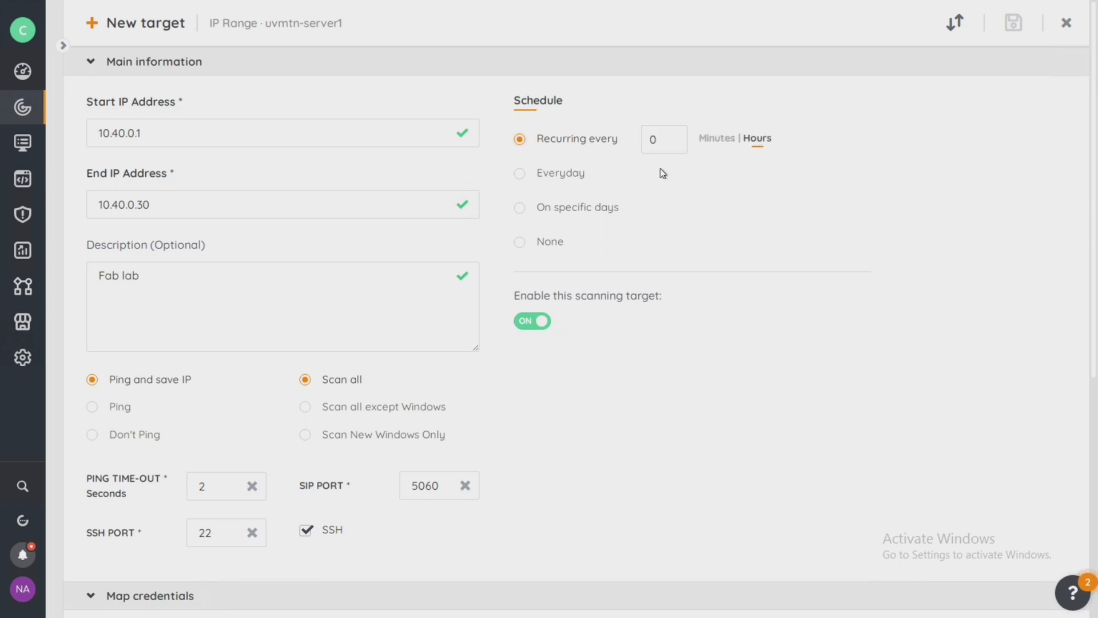
left_click(519, 172)
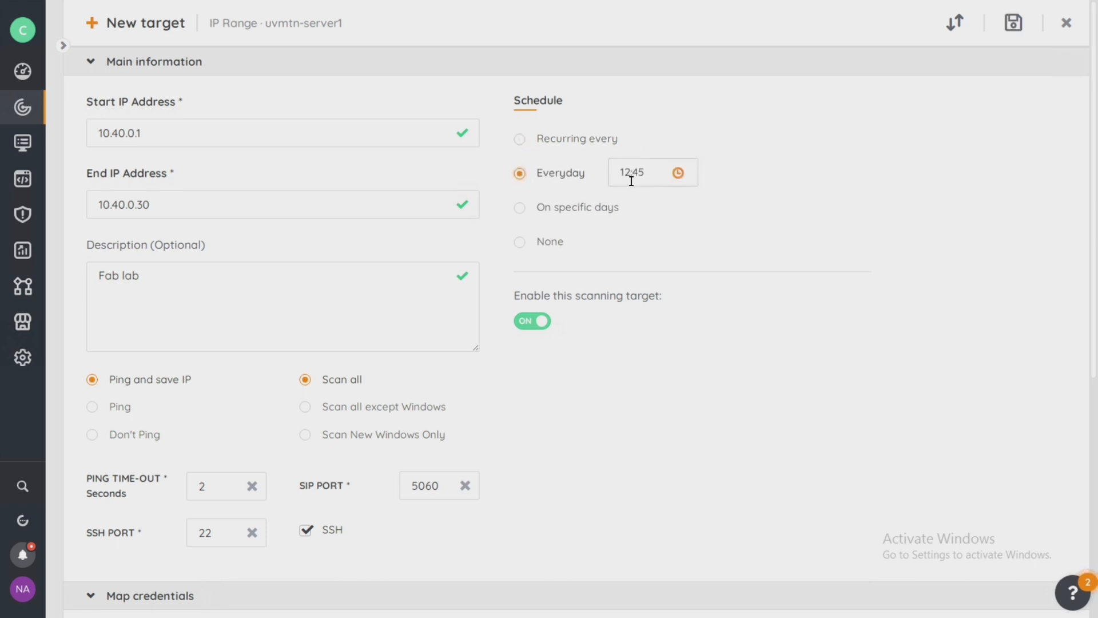
left_click(632, 172)
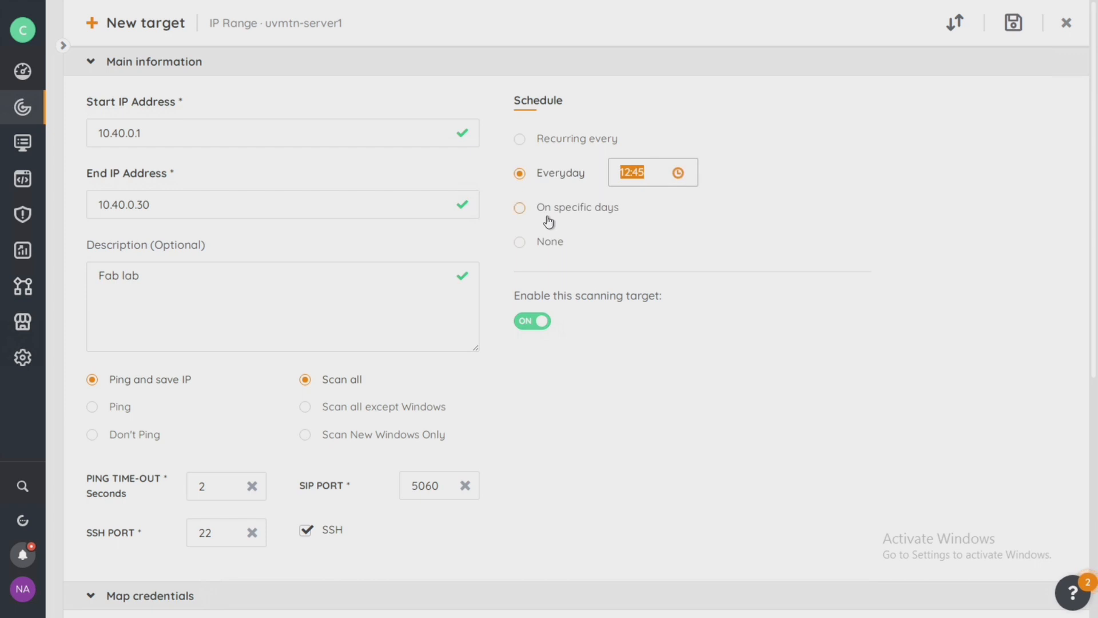
left_click(520, 207)
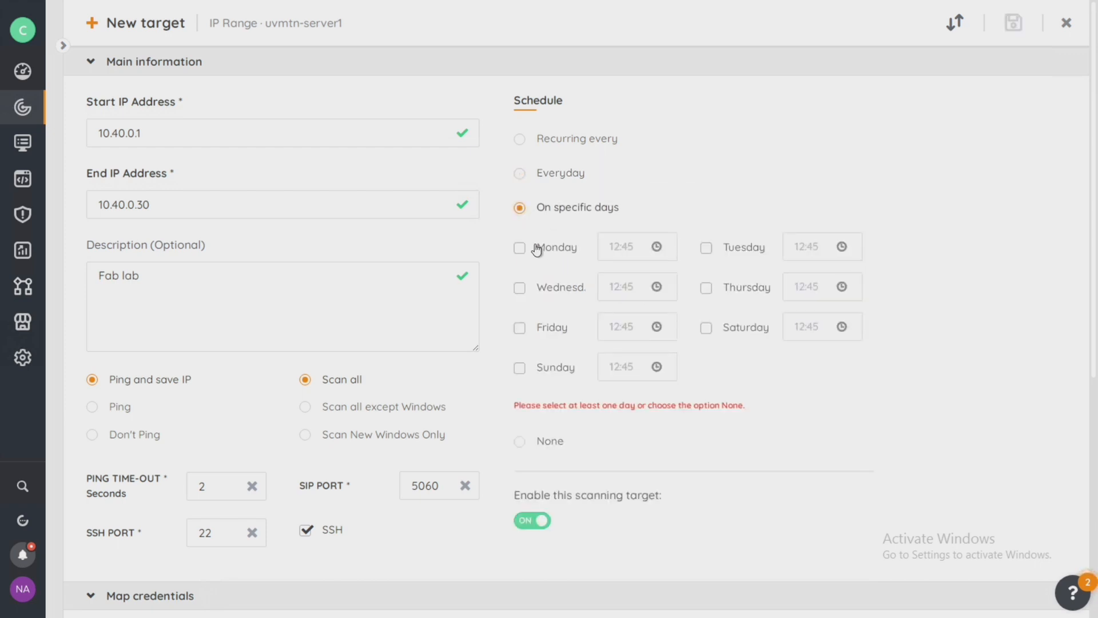
mouse_move(520, 293)
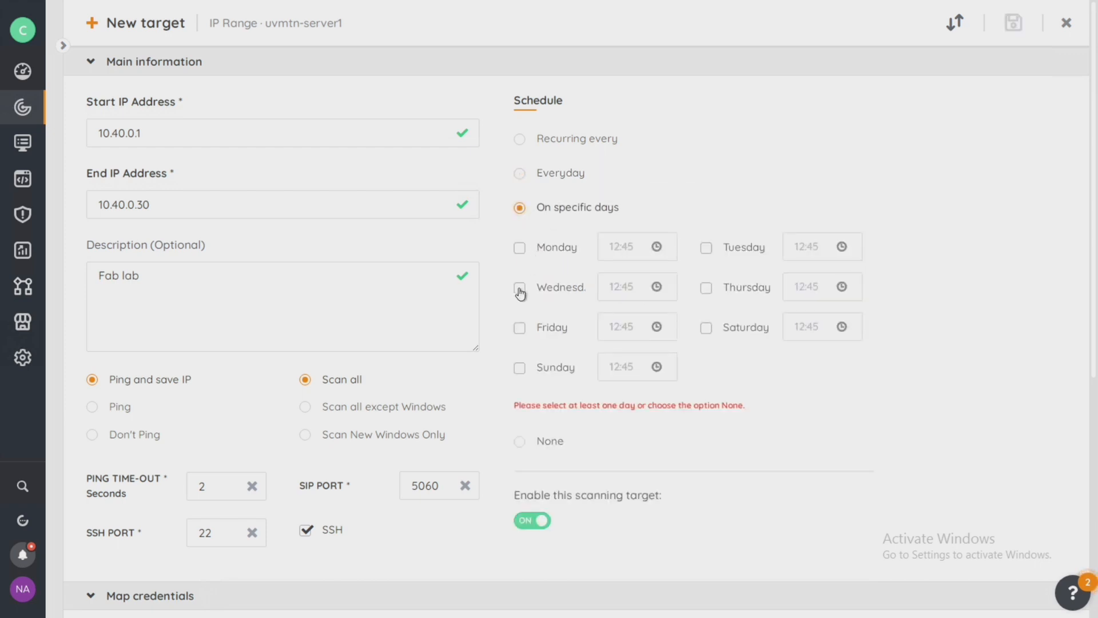
left_click(520, 287)
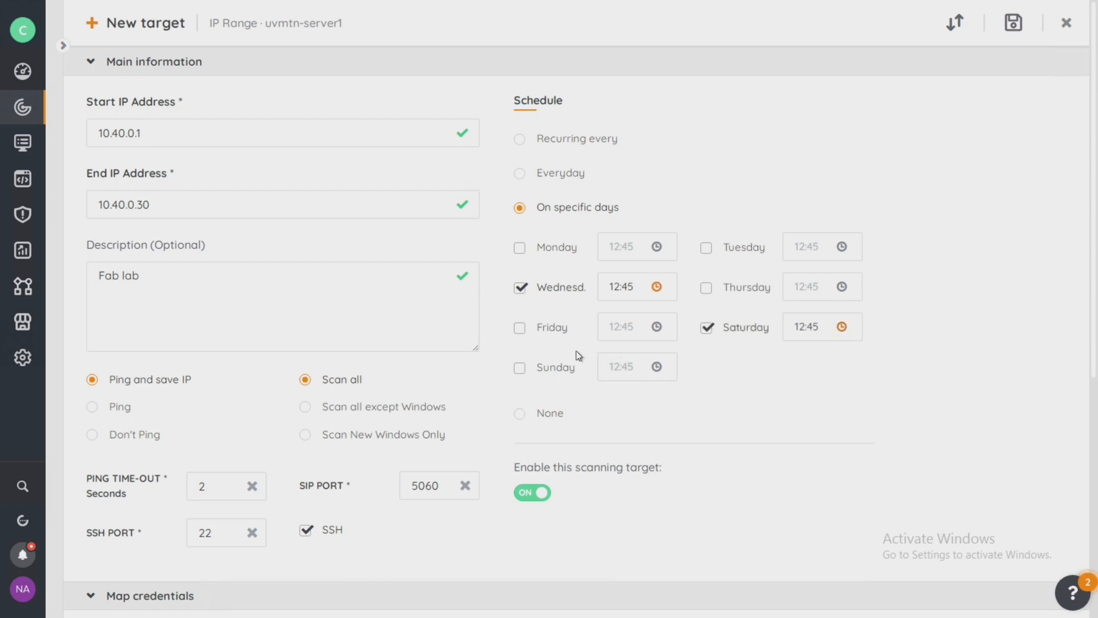
left_click(518, 367)
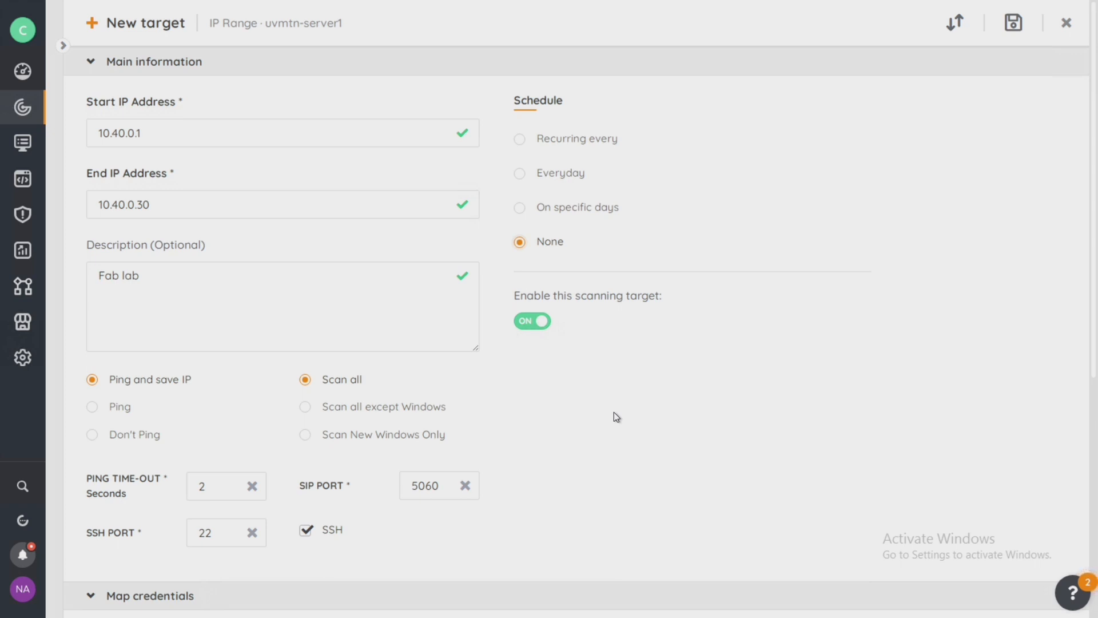
mouse_move(612, 413)
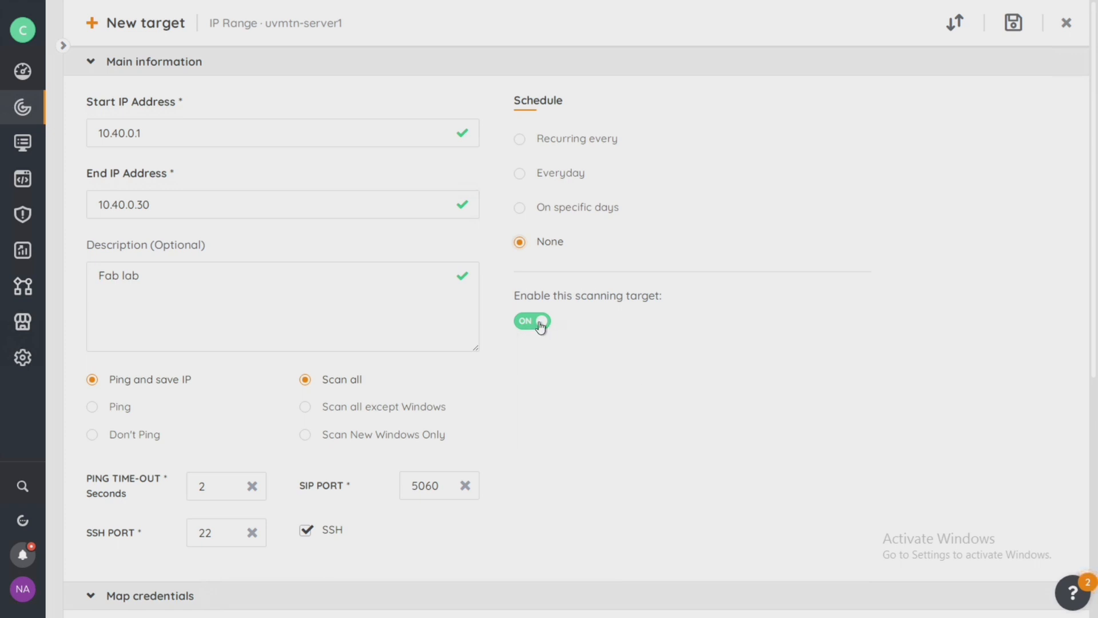
left_click(531, 321)
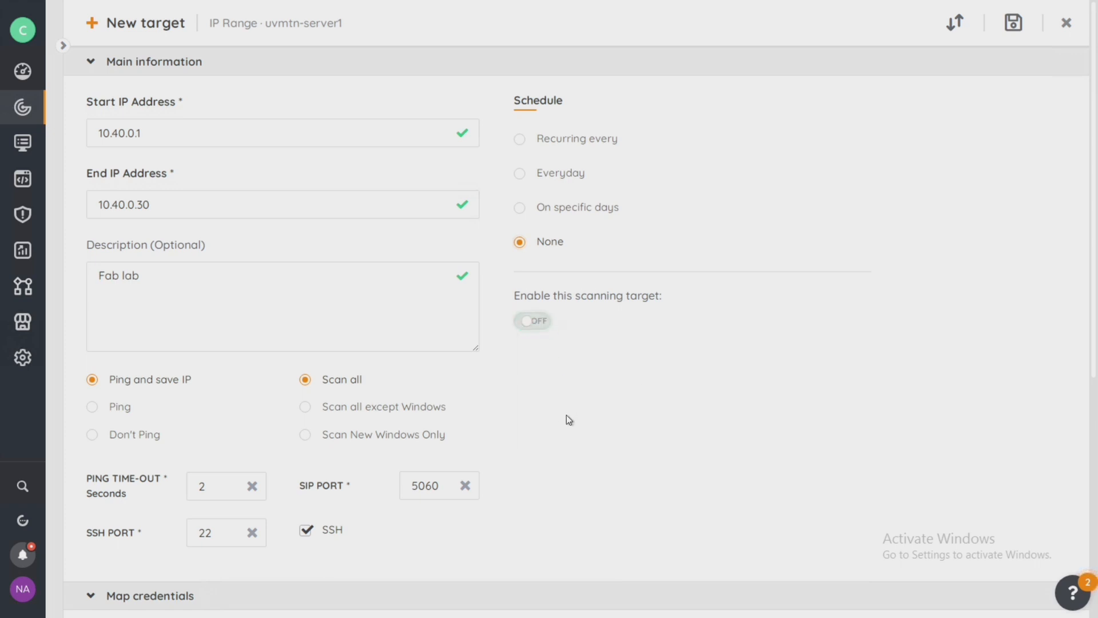
left_click(532, 321)
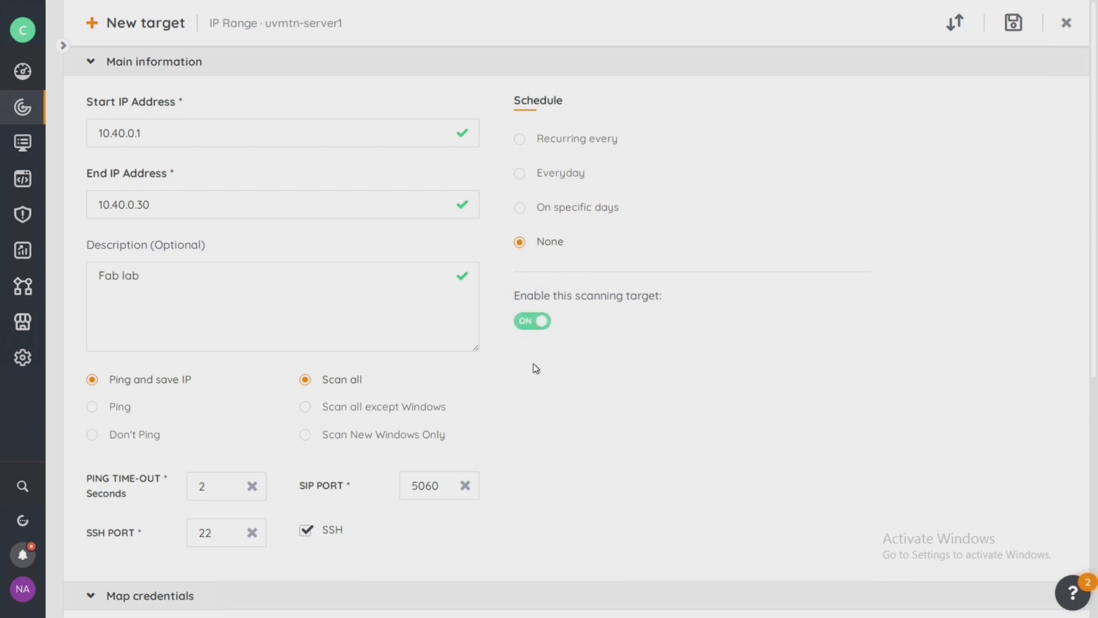
mouse_move(46, 399)
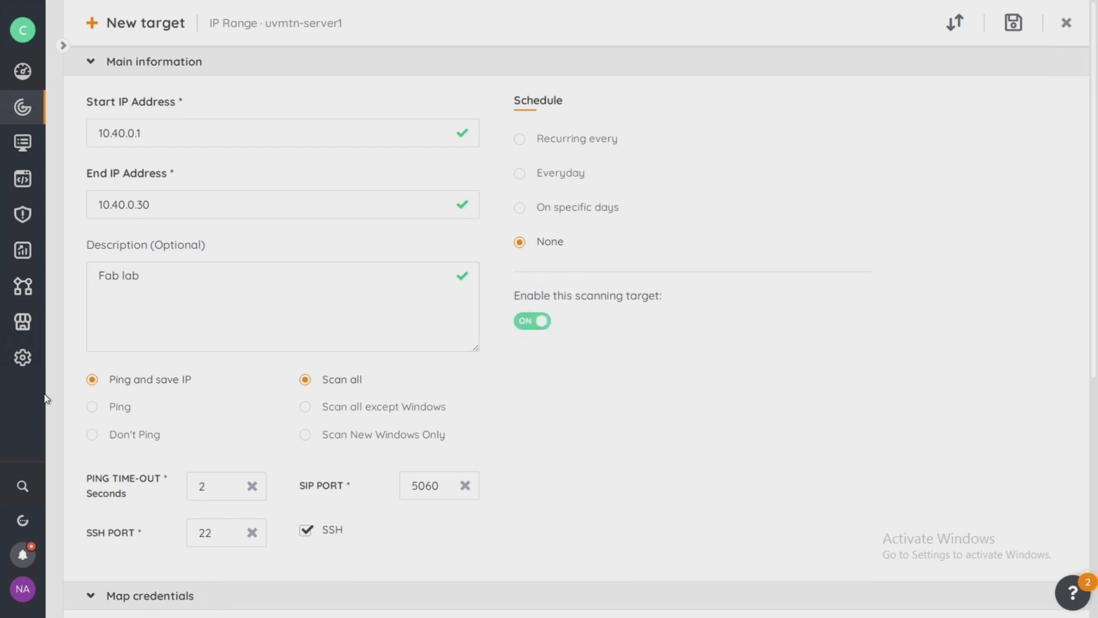
mouse_move(141, 400)
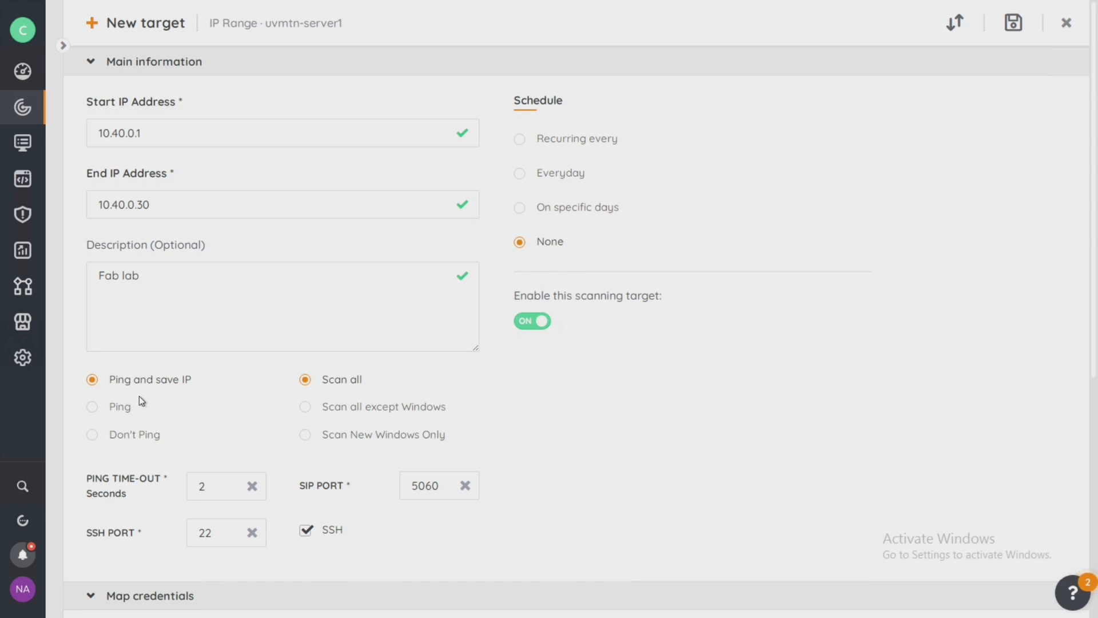
mouse_move(134, 389)
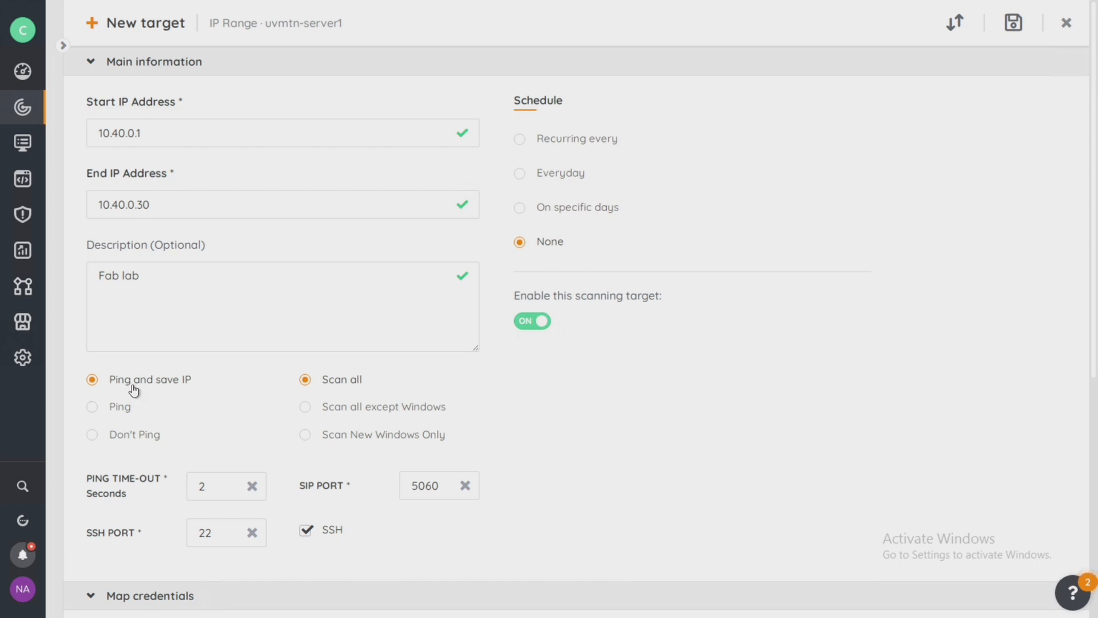
mouse_move(181, 389)
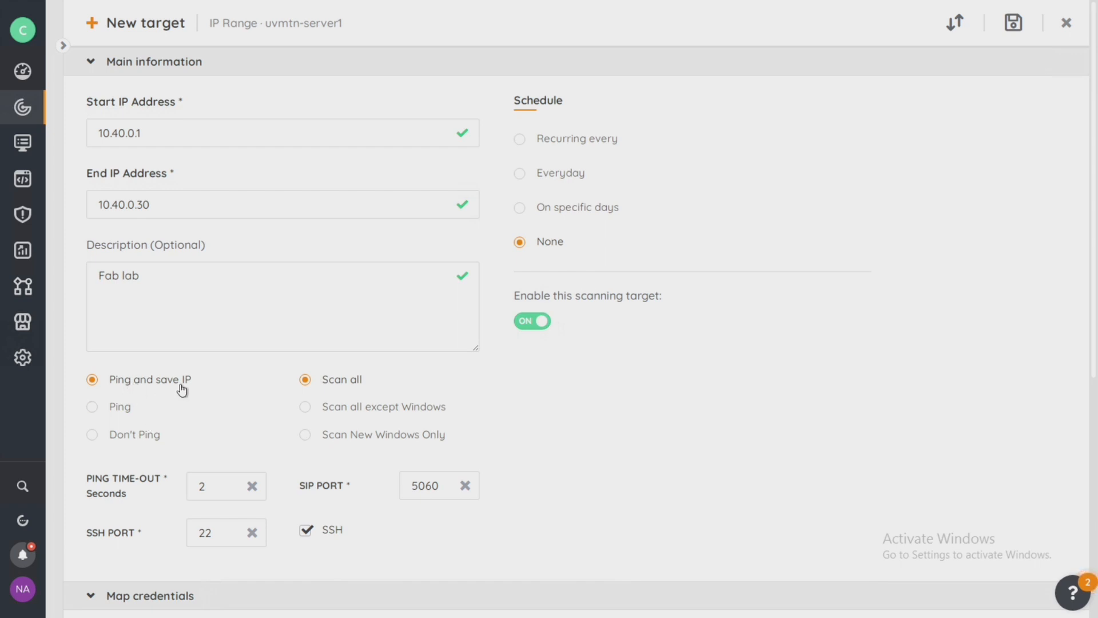
mouse_move(194, 384)
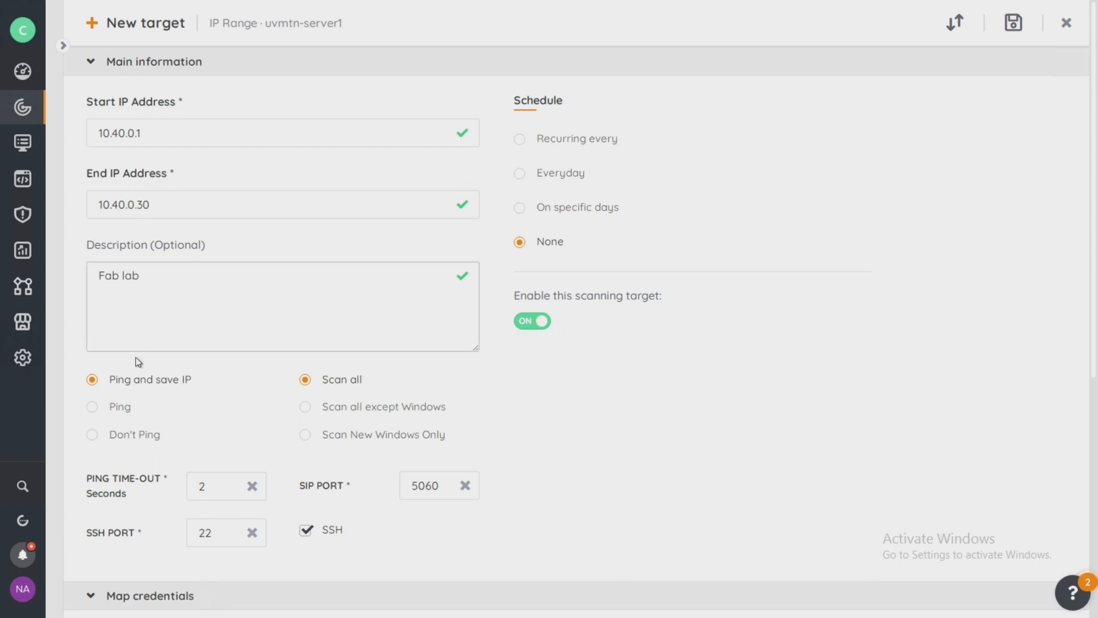
left_click(92, 406)
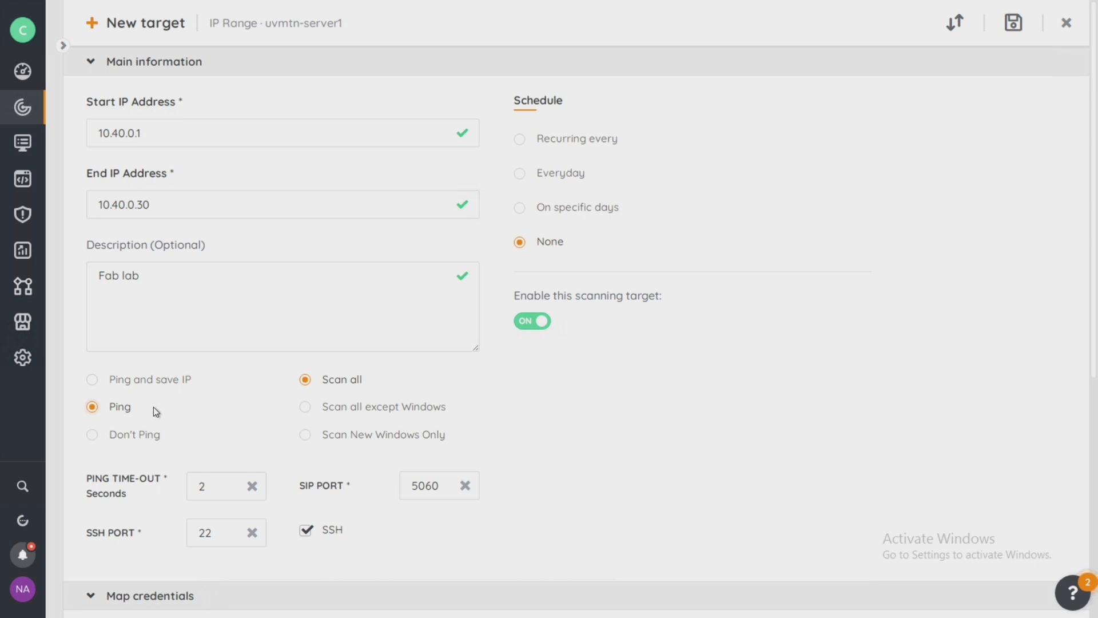
mouse_move(102, 448)
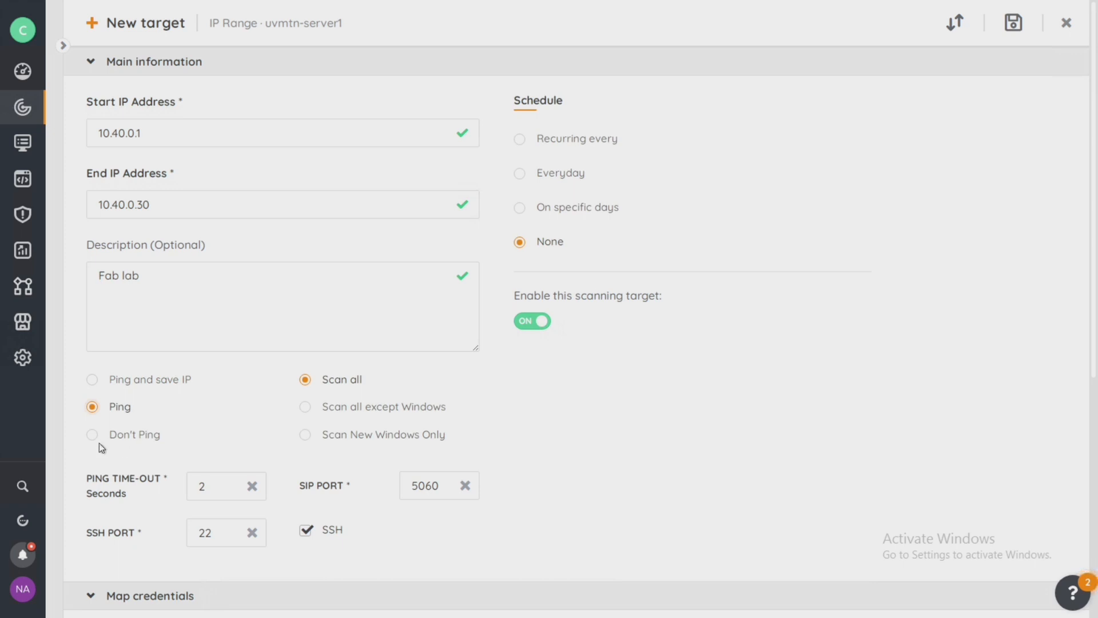
left_click(91, 434)
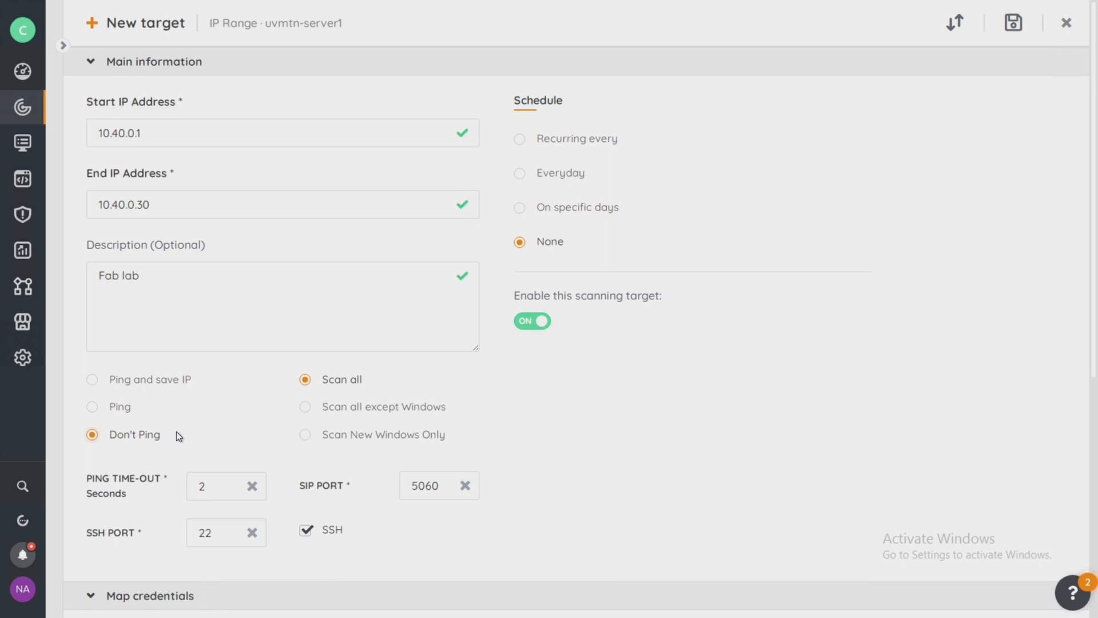
mouse_move(114, 439)
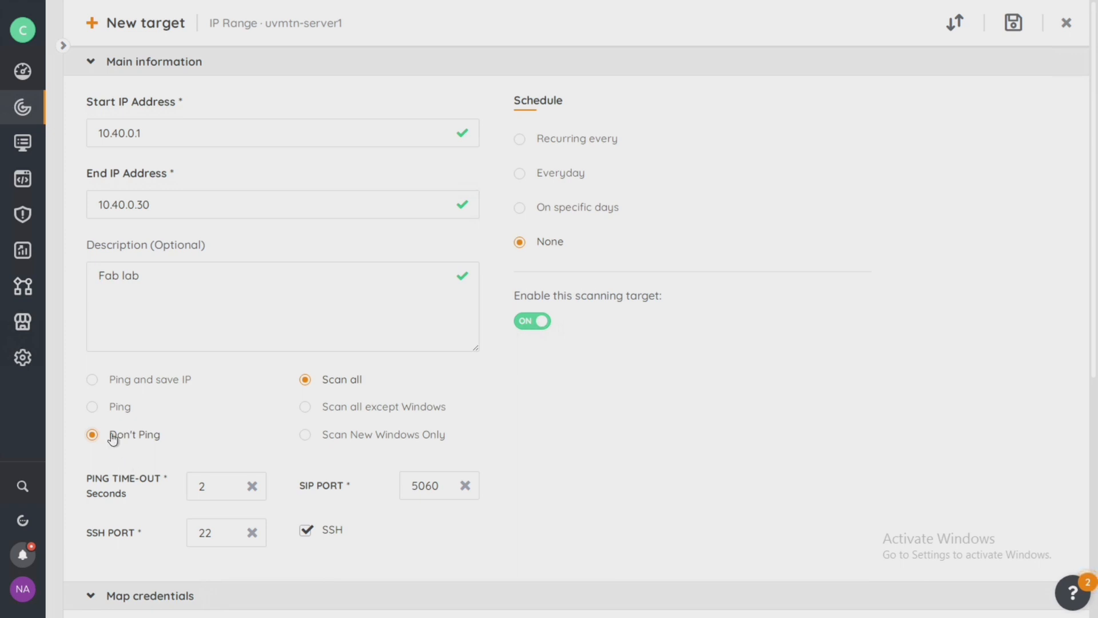
left_click(91, 378)
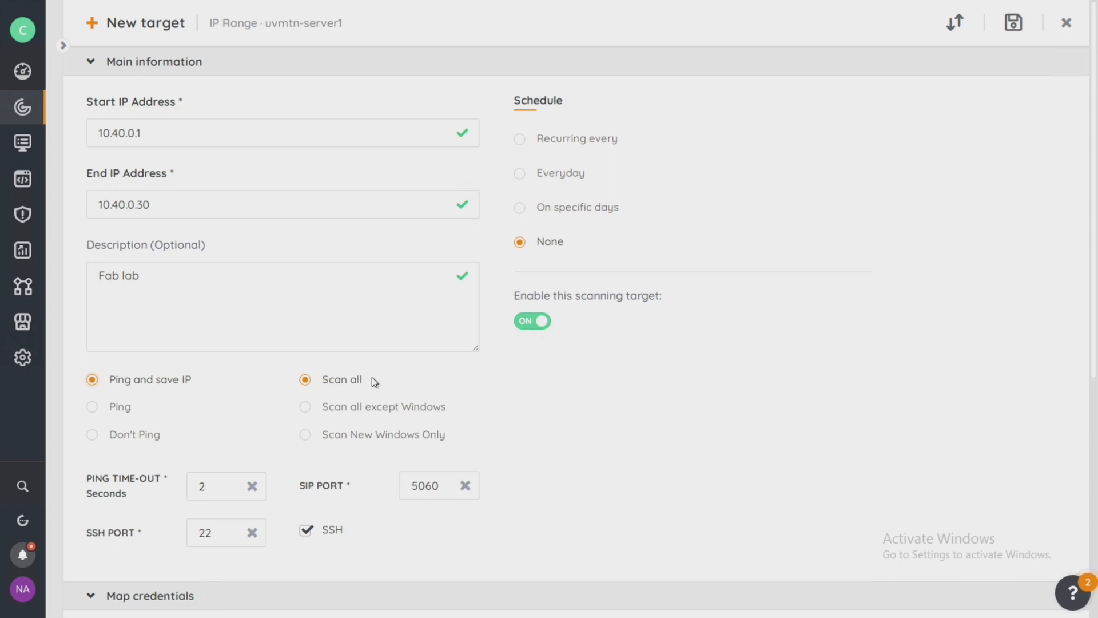
mouse_move(343, 386)
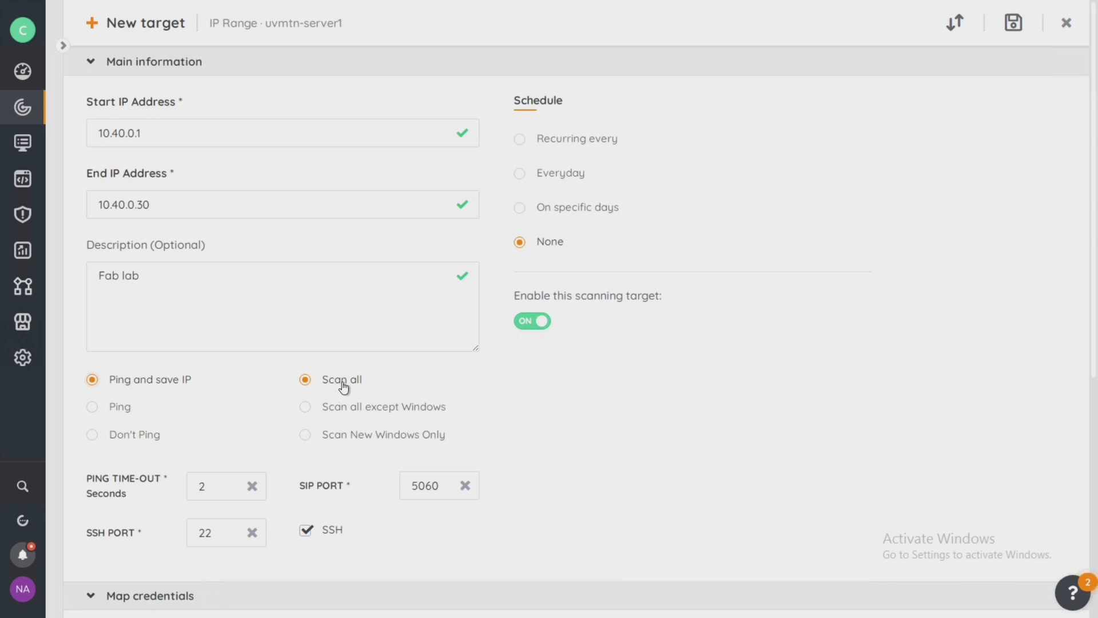
left_click(305, 406)
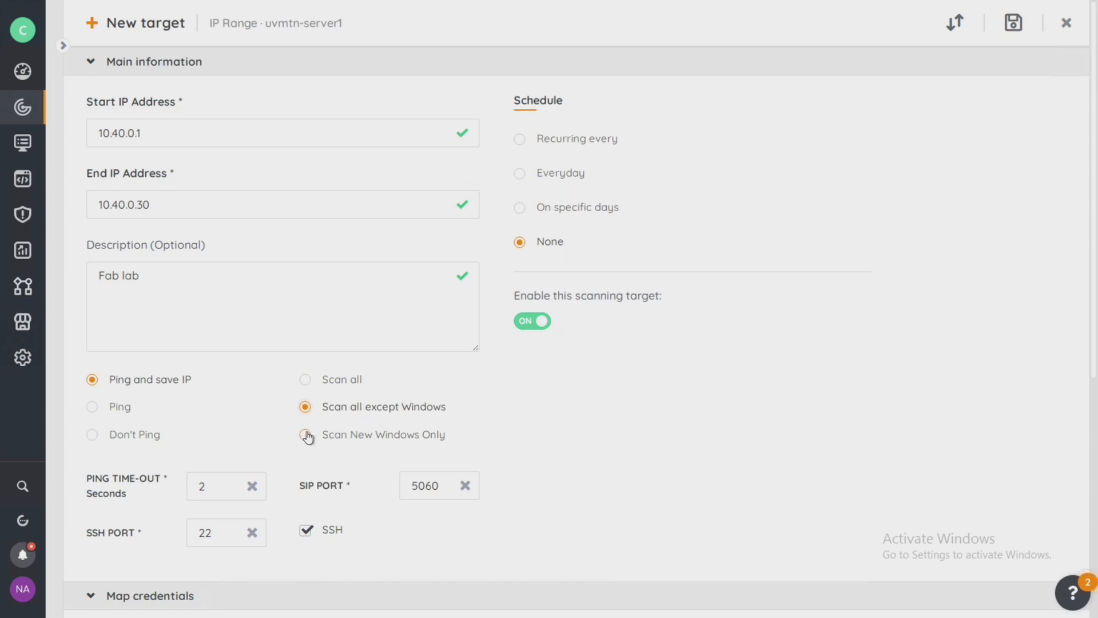
left_click(305, 434)
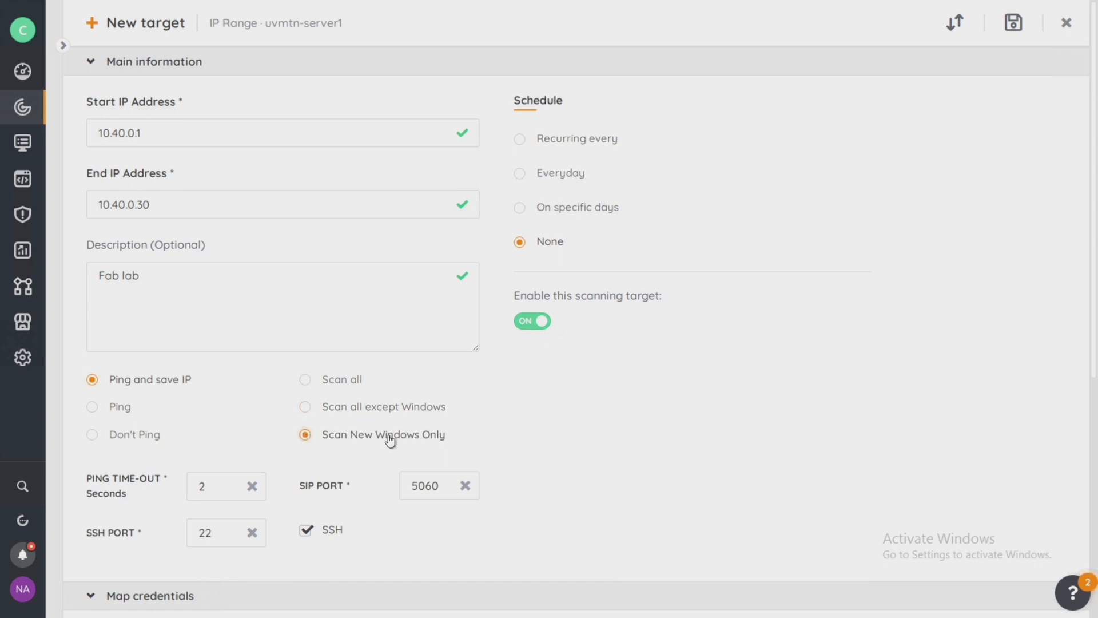
left_click(305, 378)
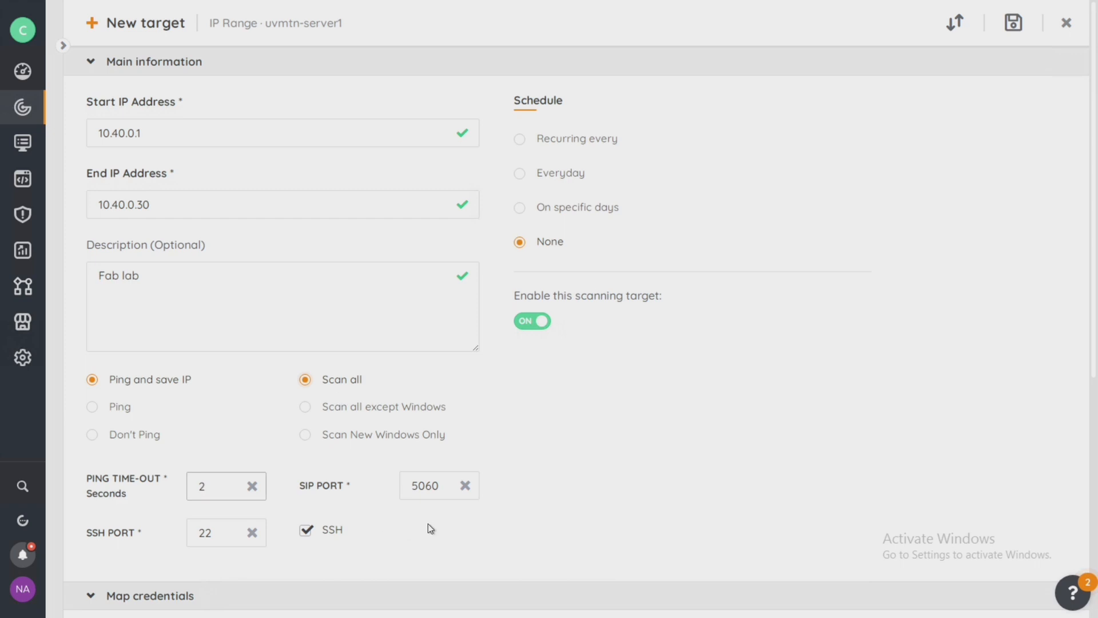
Step: Keep SIP port 5060 and SSH port 22, with SSH scanning re-ticked
triple_click(424, 486)
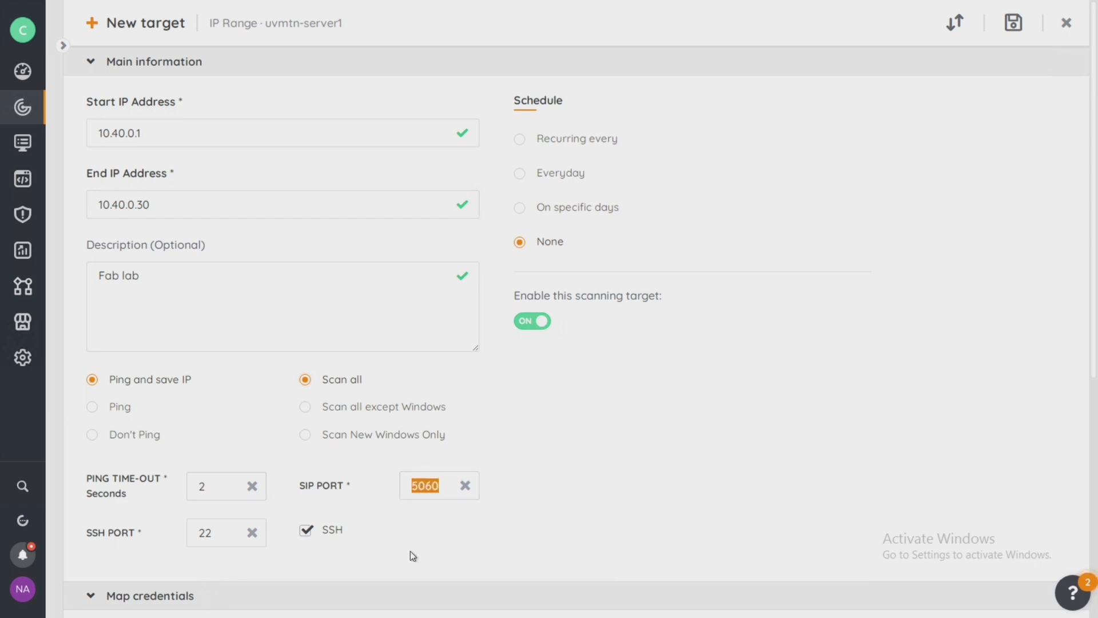
left_click(439, 485)
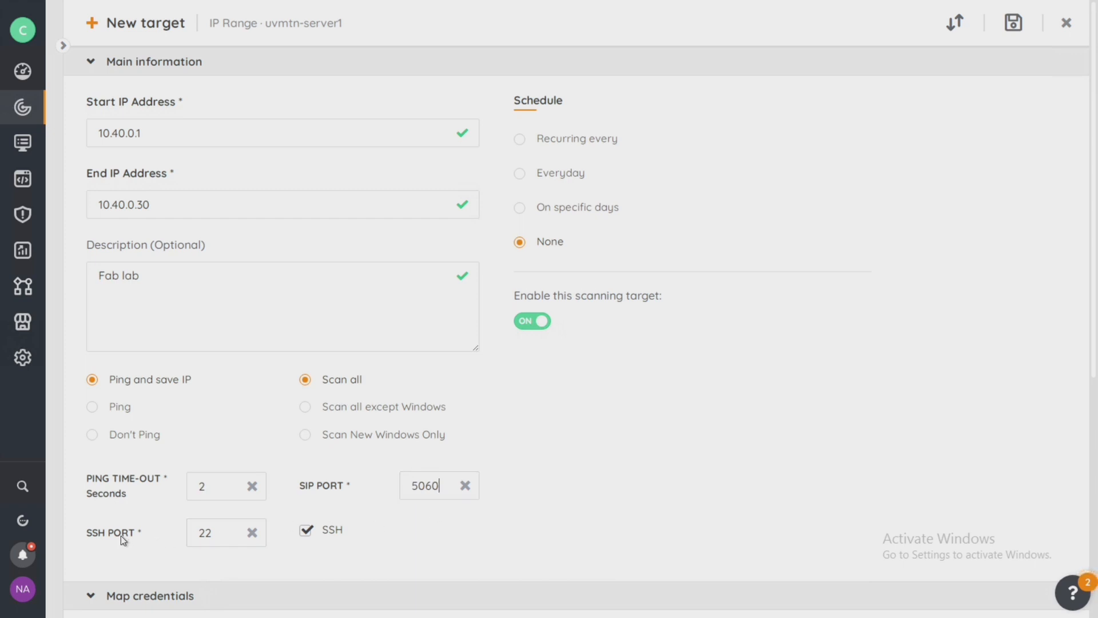
left_click(224, 532)
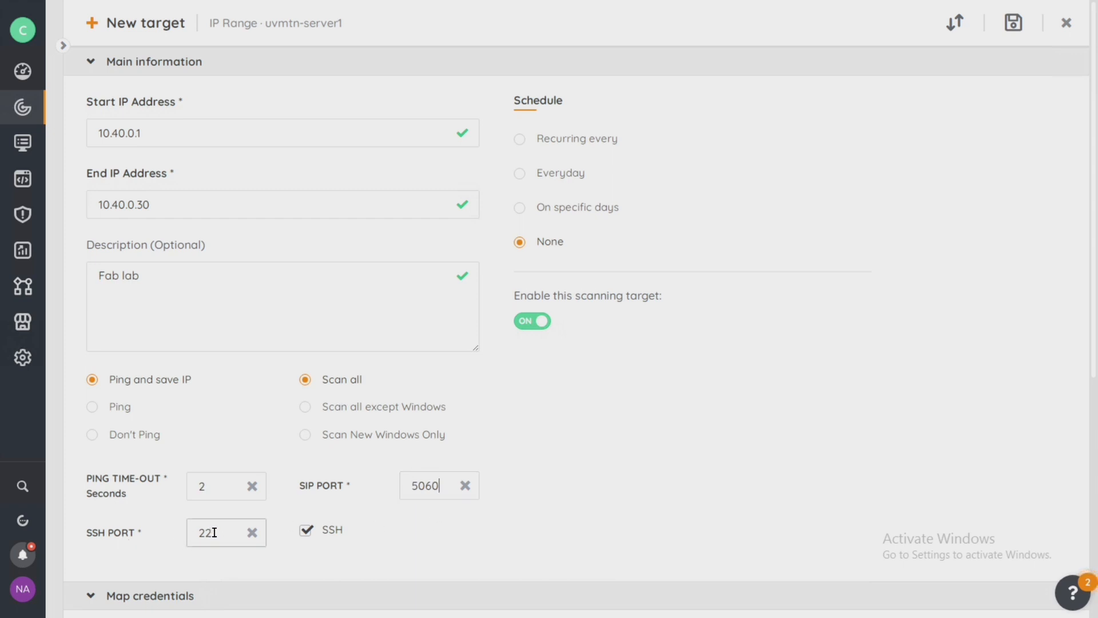
left_click(305, 530)
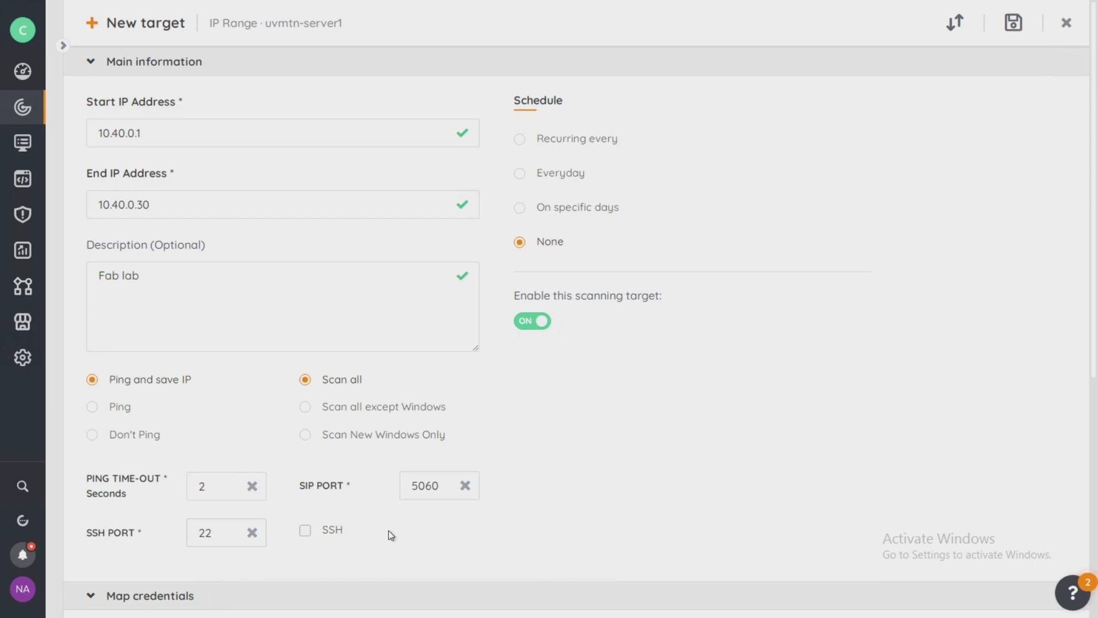
left_click(305, 531)
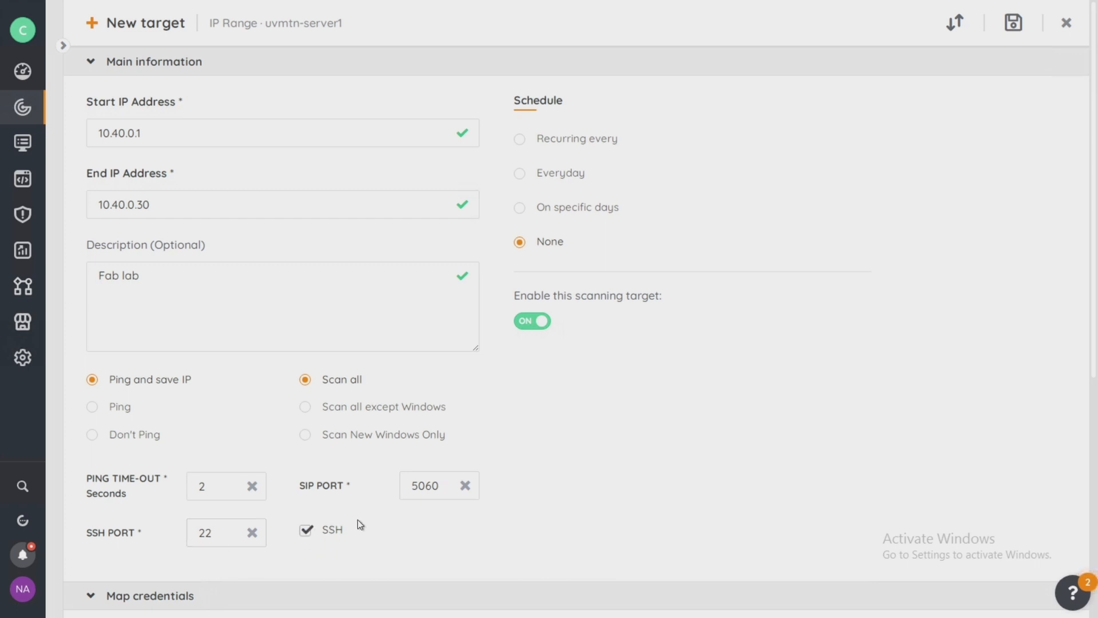
mouse_move(351, 521)
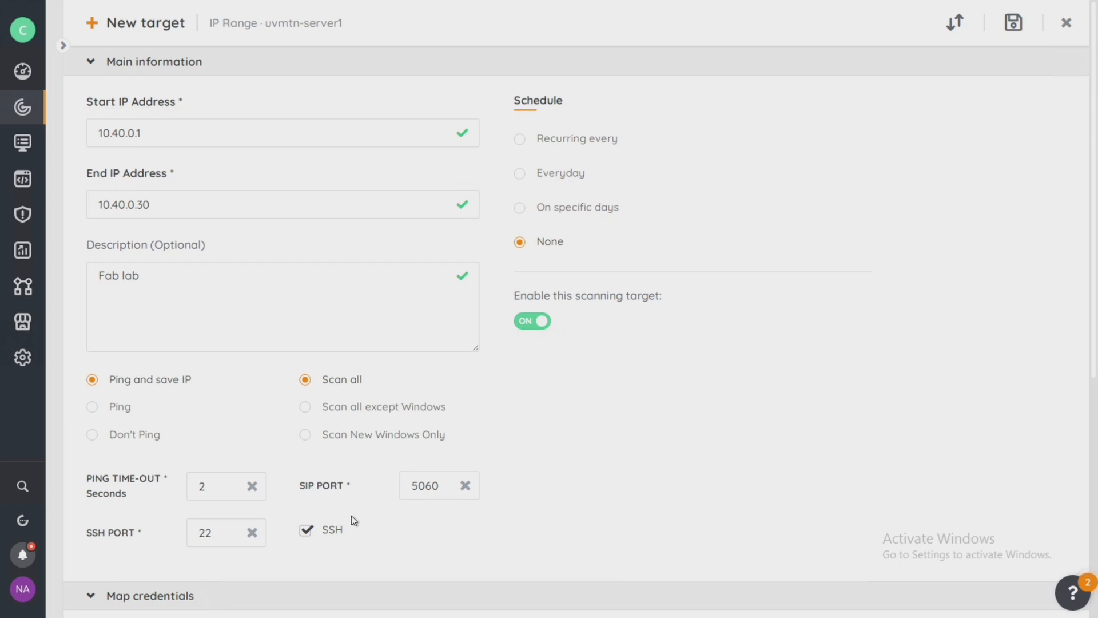
Step: Tick MyCredential under Map credentials, briefly clearing and reselecting it
scroll("down", 3)
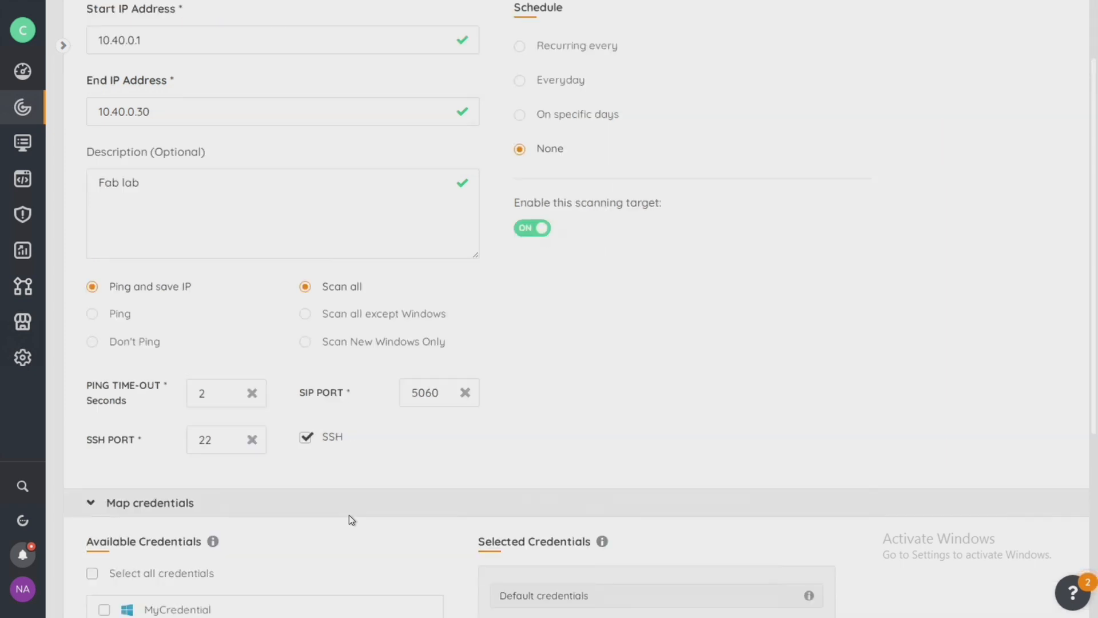
scroll("down", 3)
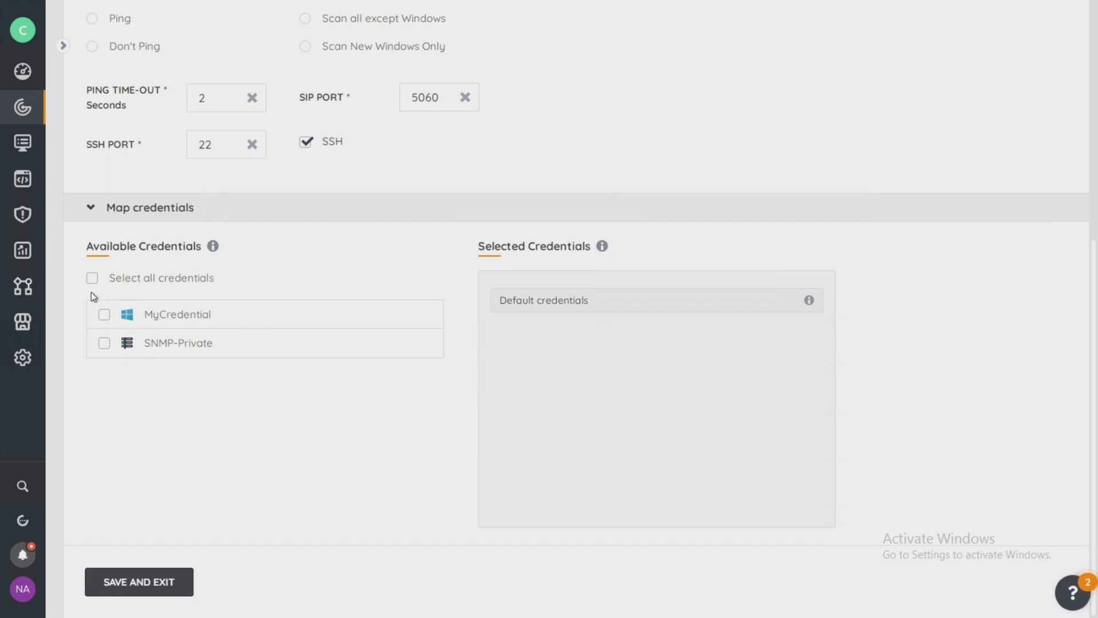
mouse_move(115, 358)
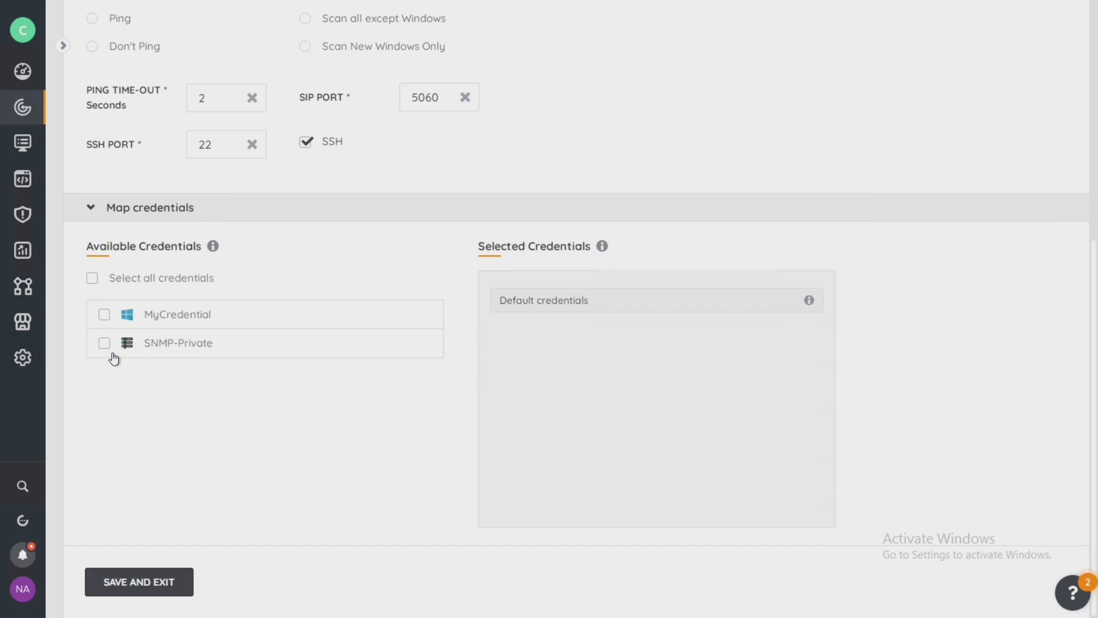
left_click(103, 313)
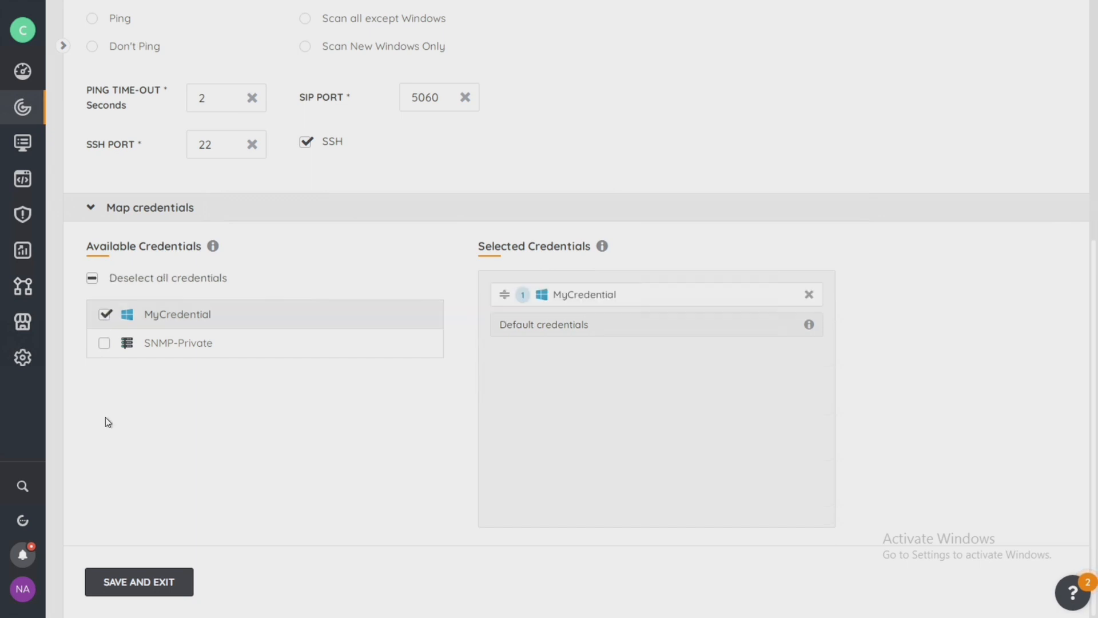
left_click(93, 278)
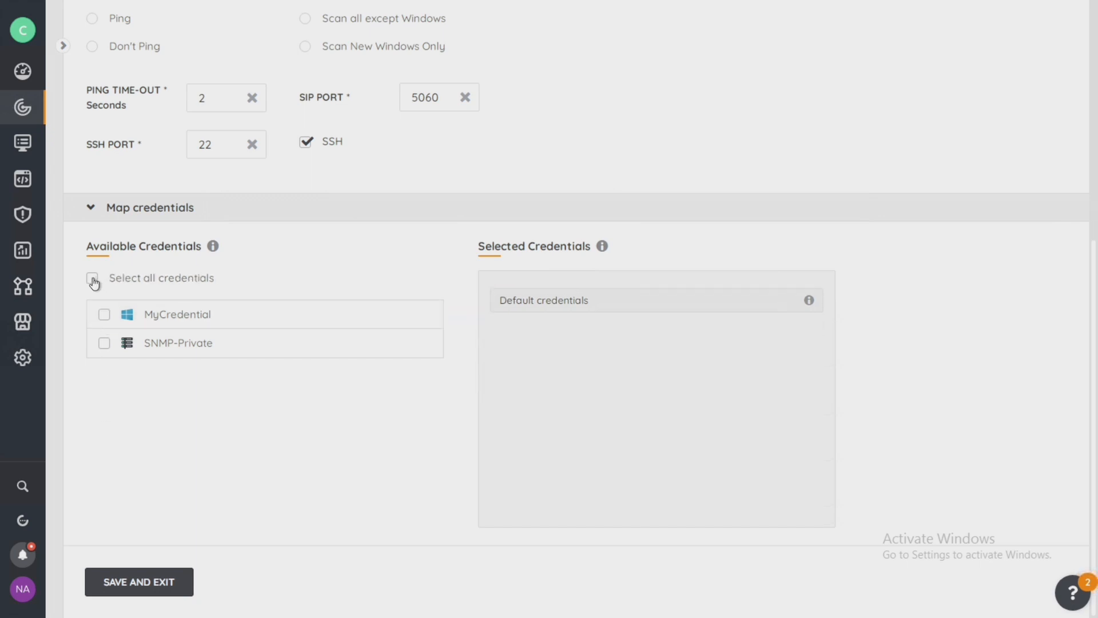
left_click(94, 277)
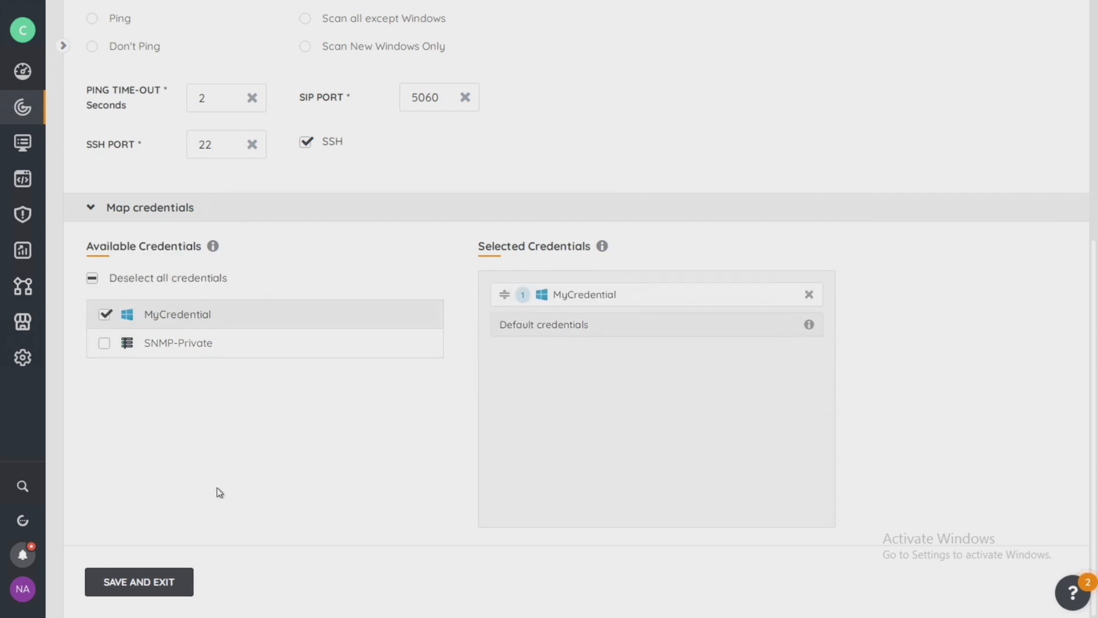
mouse_move(239, 486)
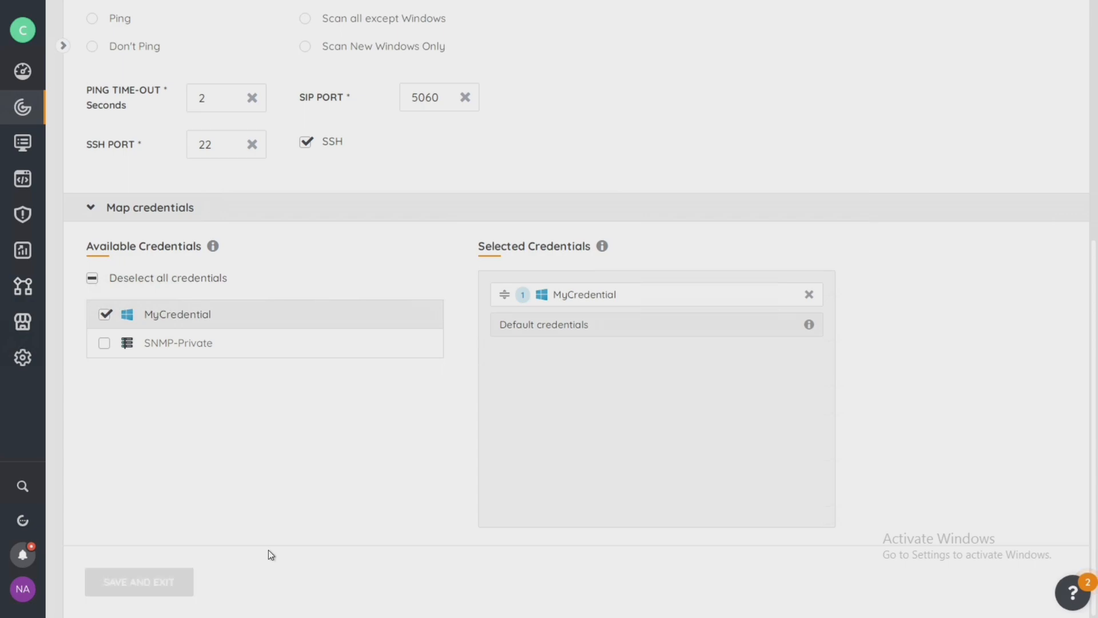
Step: Save and exit the Fab lab target, confirming YES to scan it now
left_click(138, 582)
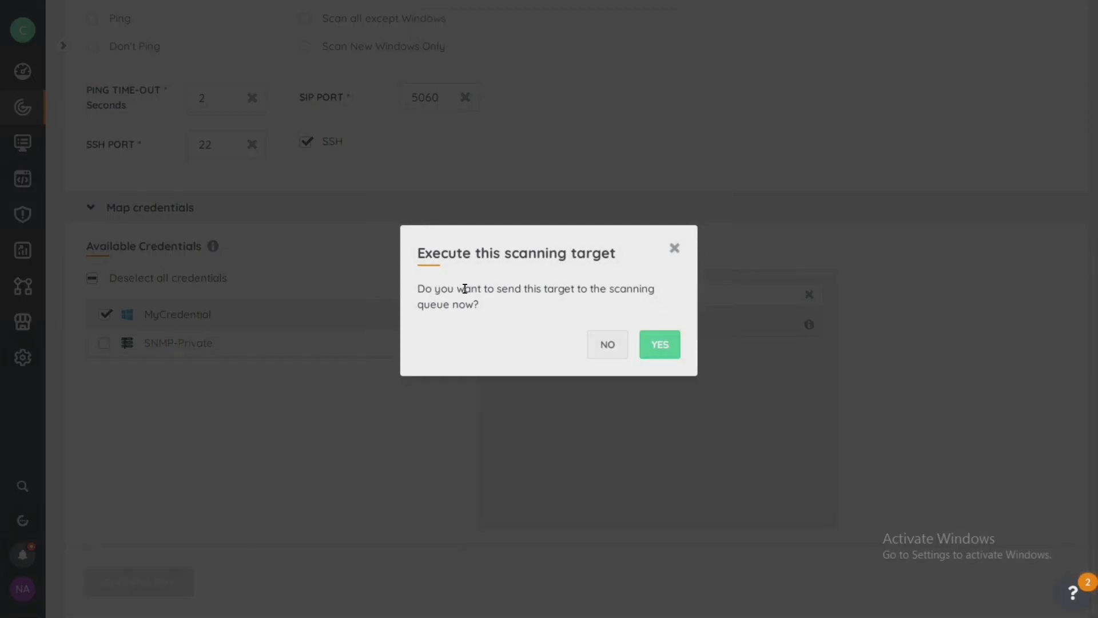
mouse_move(505, 316)
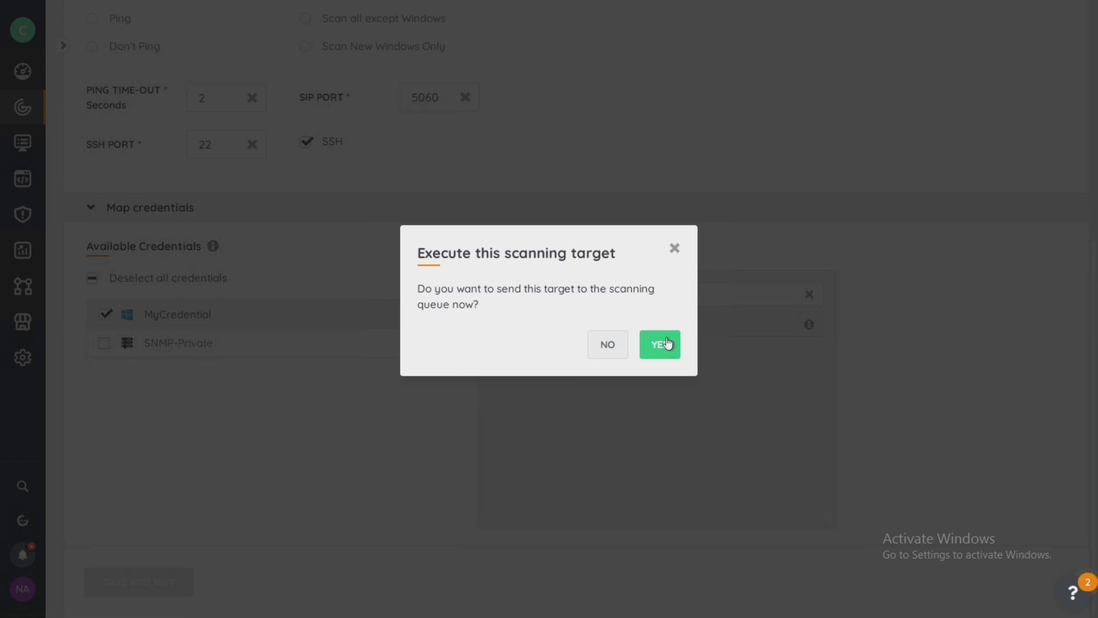
left_click(658, 344)
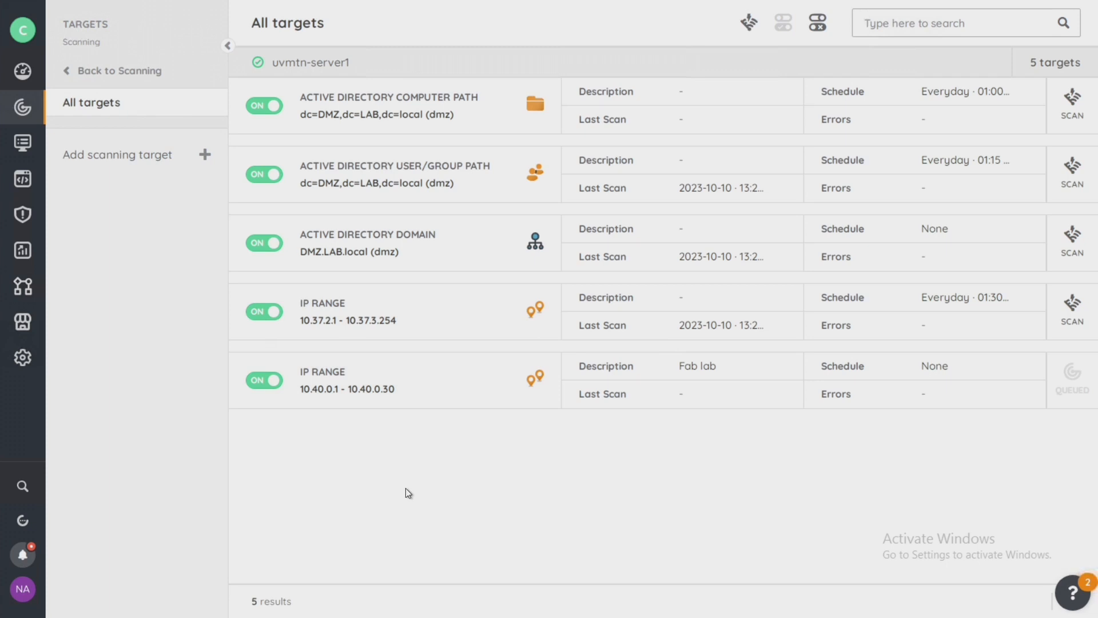
mouse_move(363, 371)
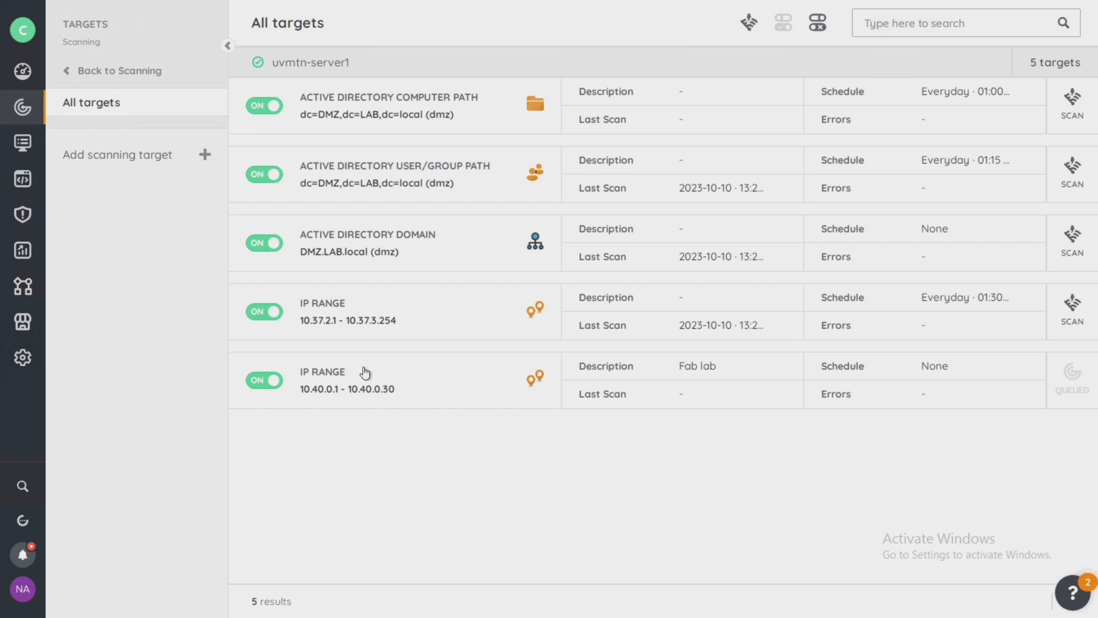
mouse_move(294, 304)
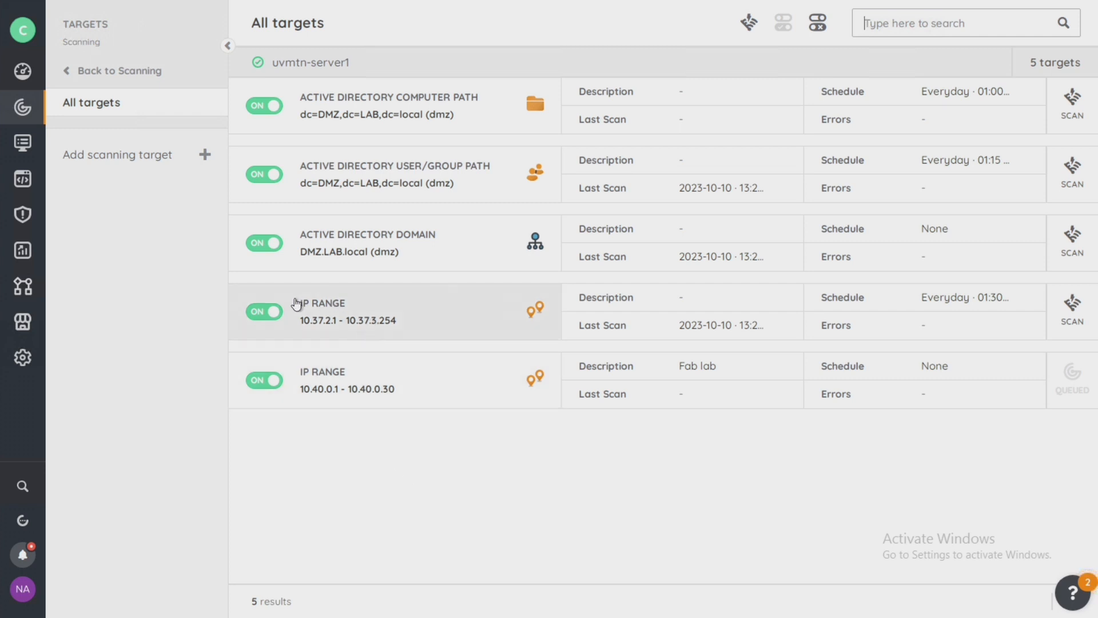
mouse_move(352, 330)
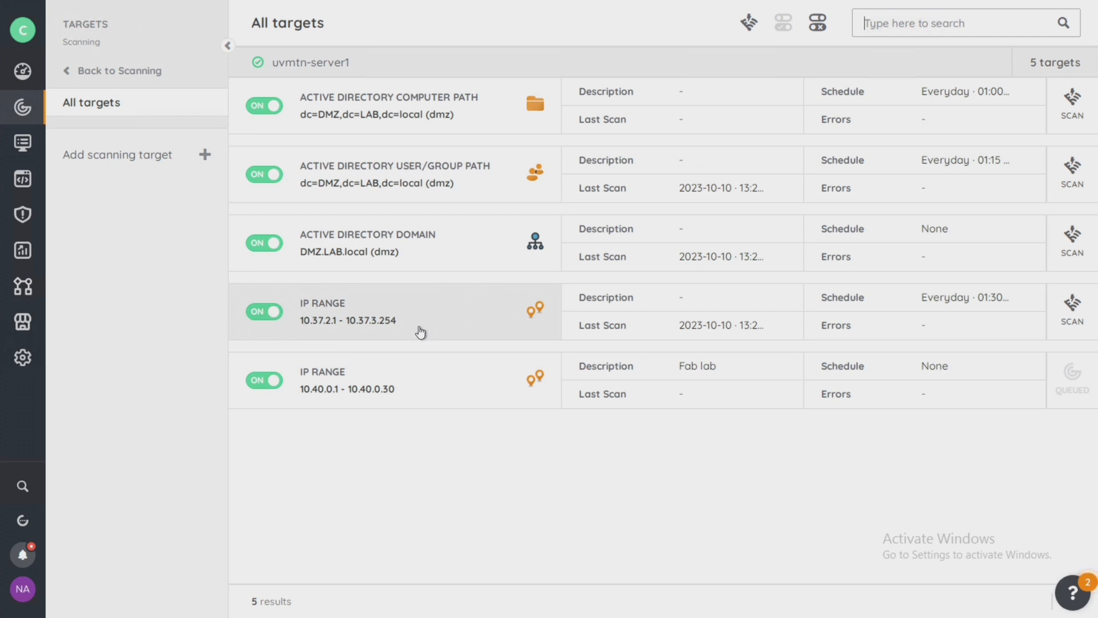
Step: Switch off the 10.37.2.1–10.37.3.254 IP range and scan the Active Directory computer path
left_click(264, 311)
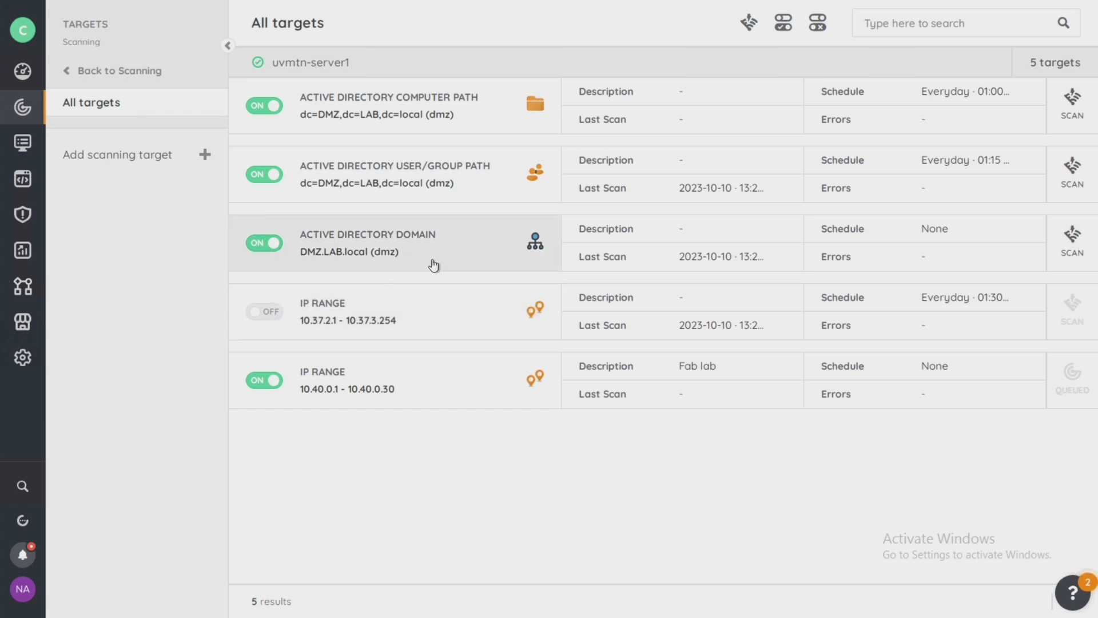
mouse_move(481, 263)
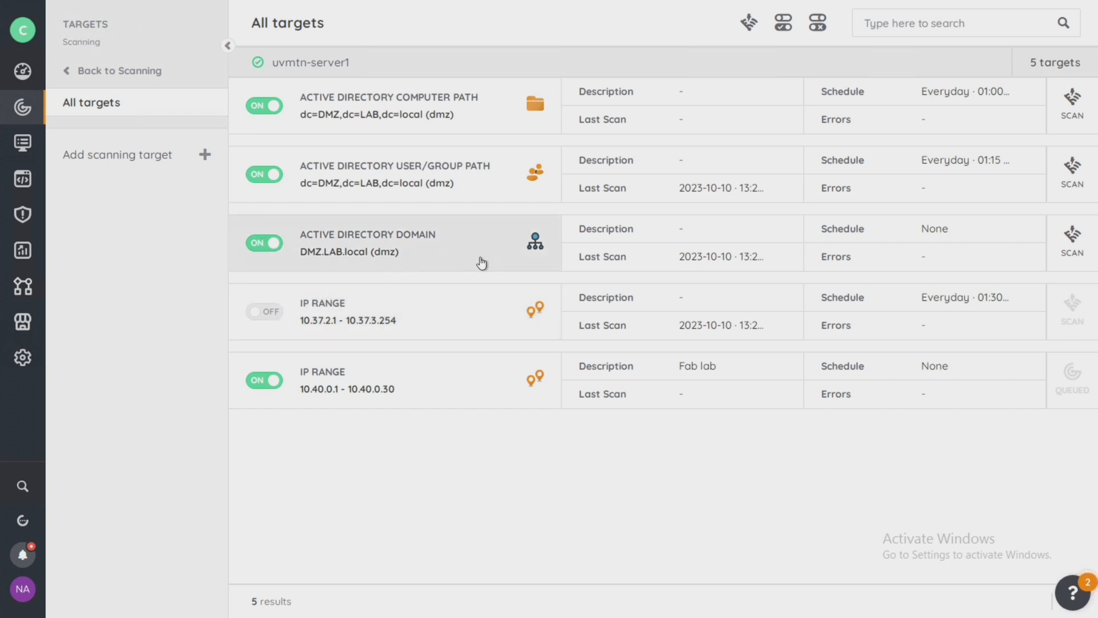
mouse_move(554, 262)
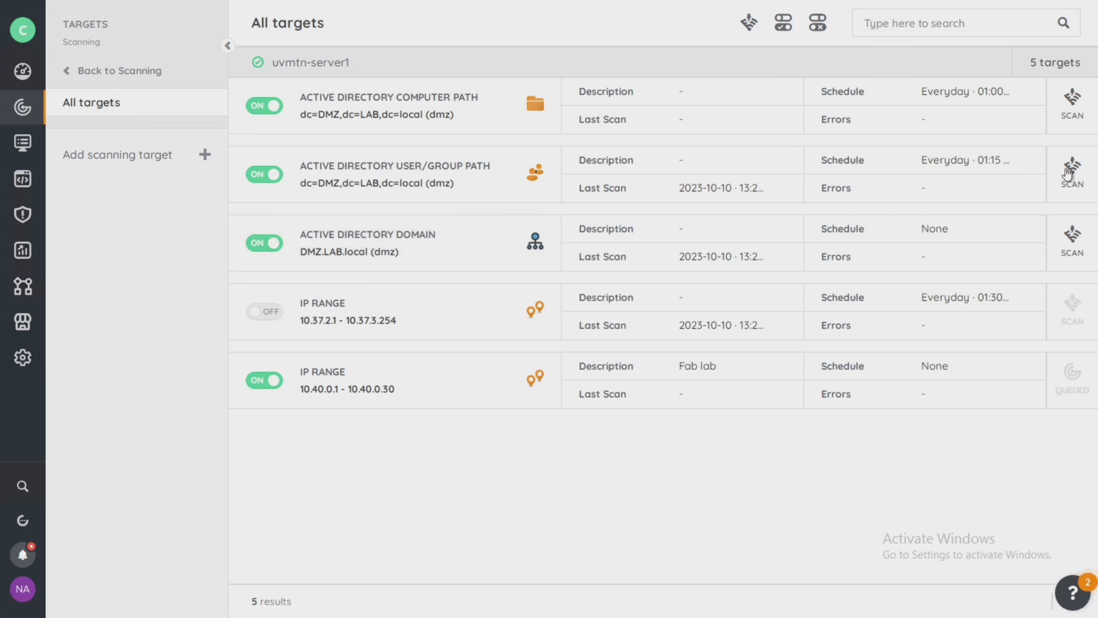
mouse_move(1072, 174)
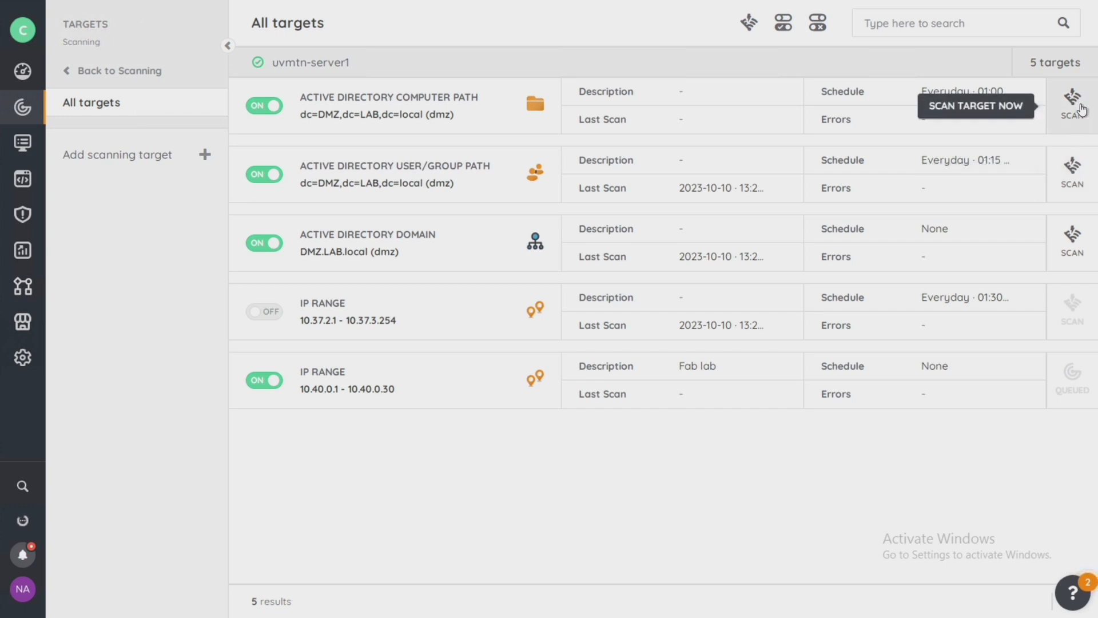
left_click(1072, 105)
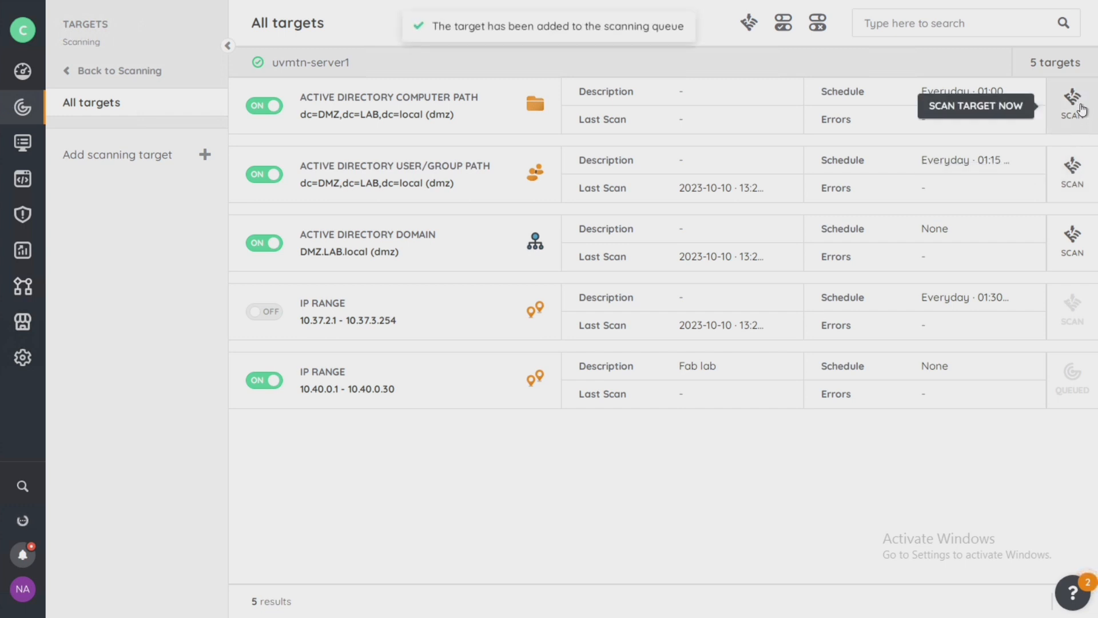
left_click(1073, 105)
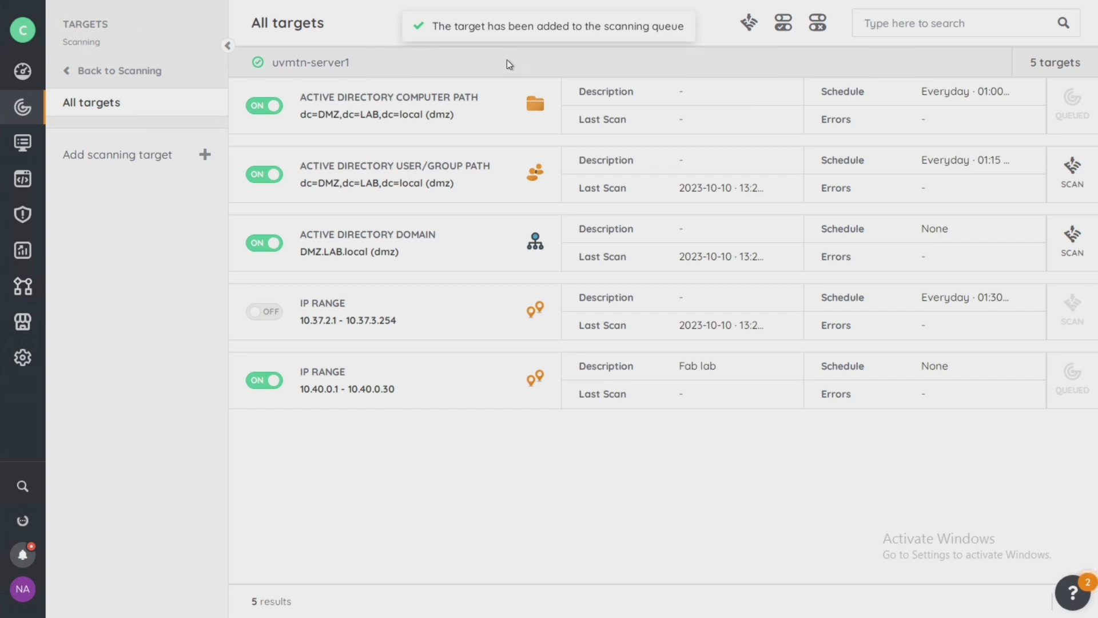